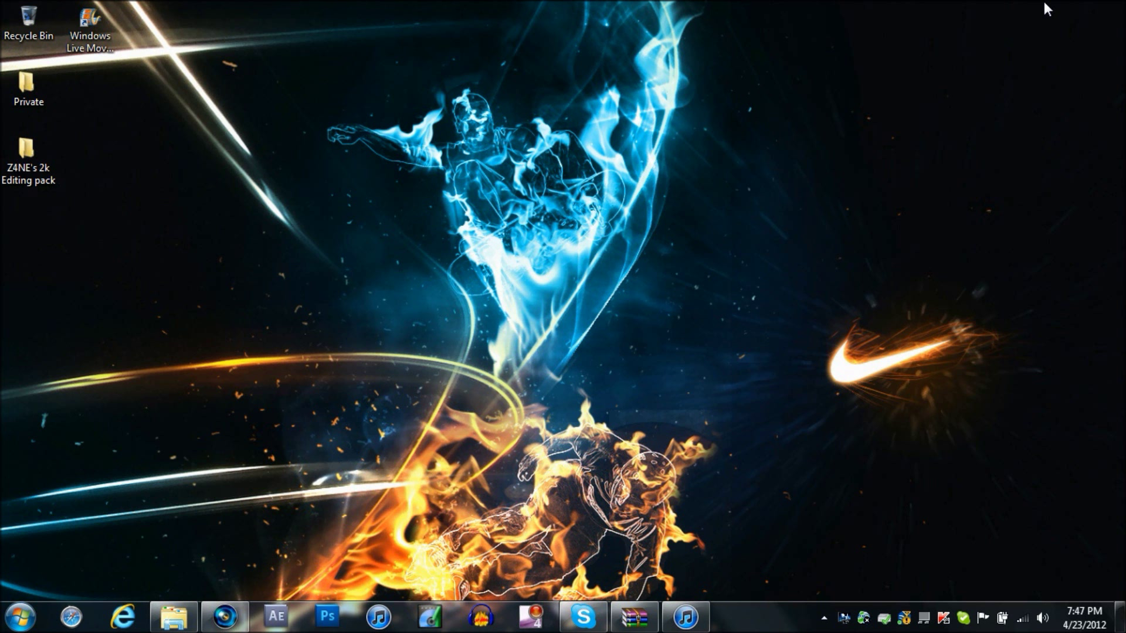
mouse_move(723, 450)
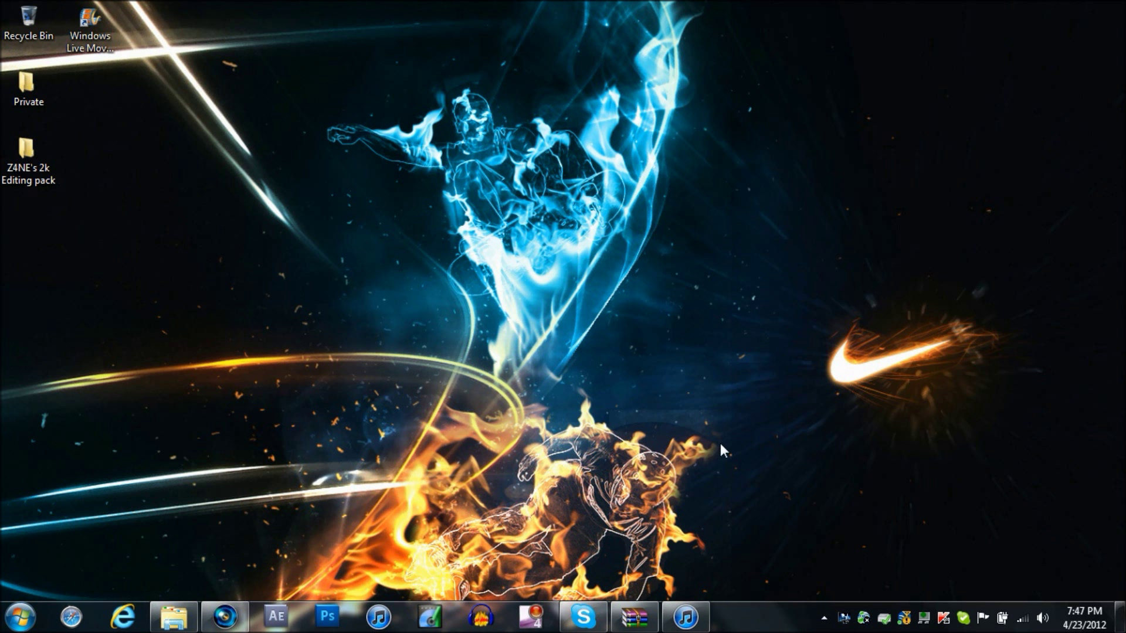
Close the Z4NE editing pack archive window and bring the Vegas Pro project back to front.
click(632, 617)
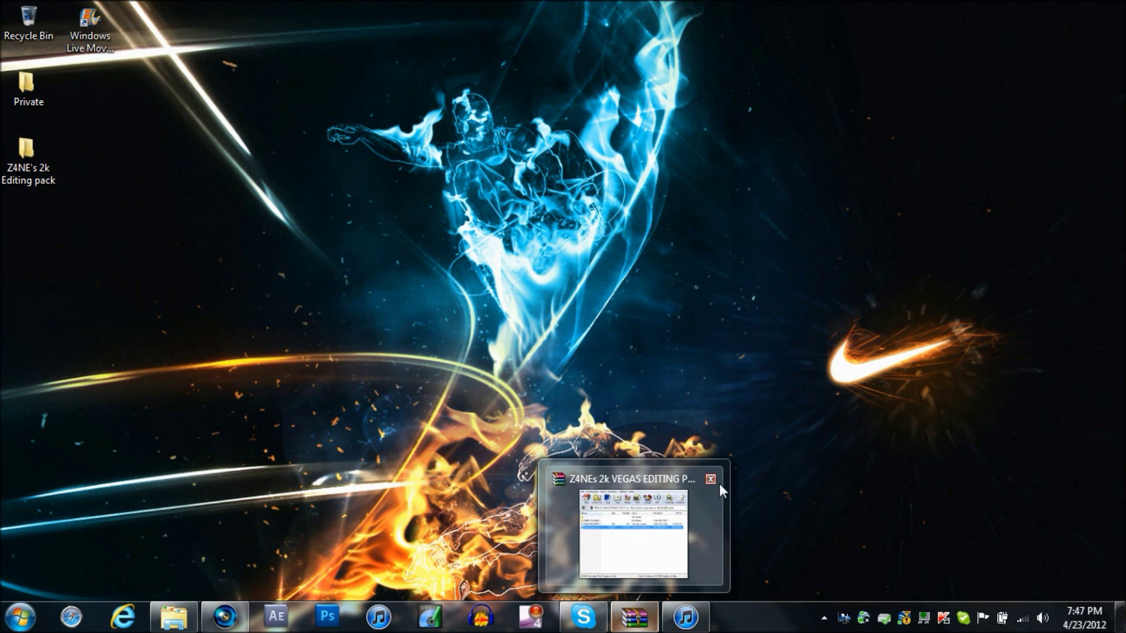
click(710, 479)
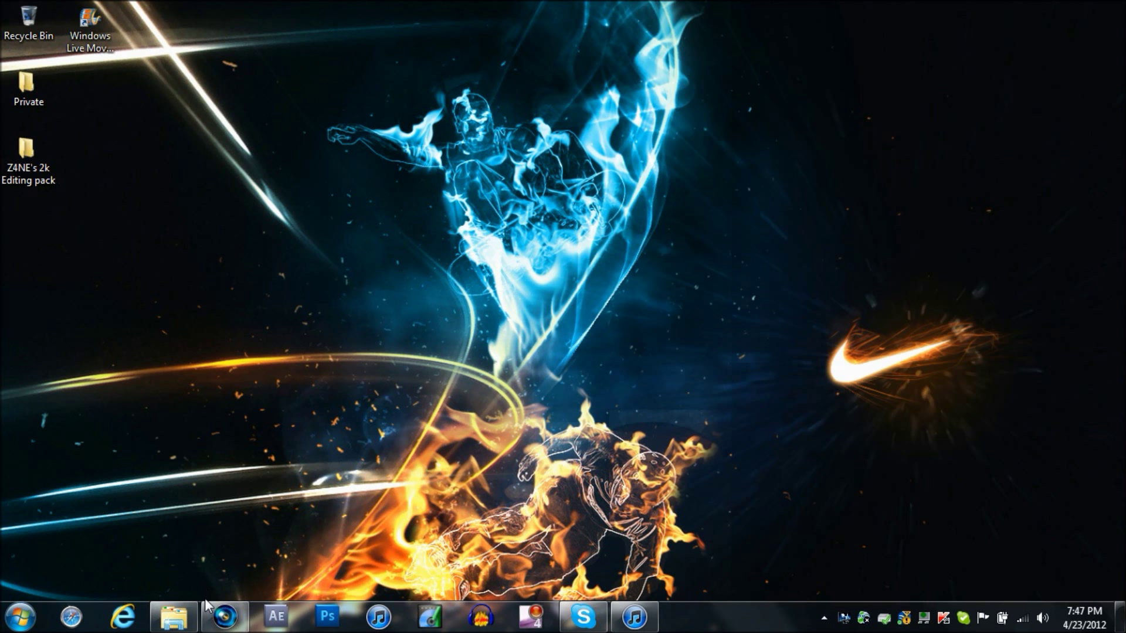
click(225, 617)
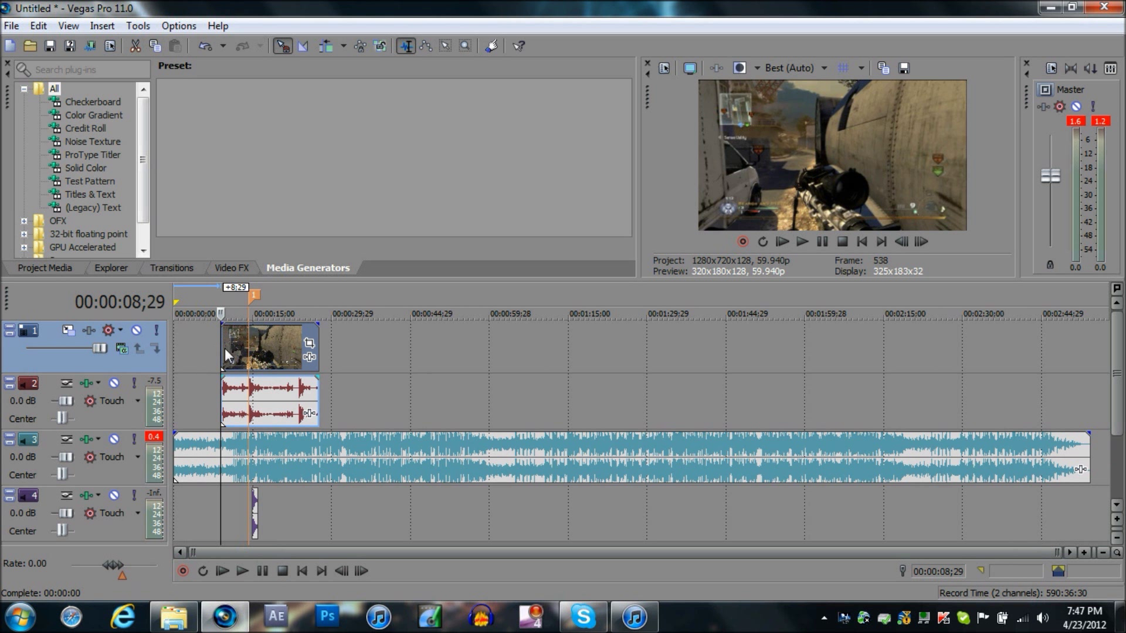
Disable resampling in the gameplay clip's event properties and confirm.
right_click(264, 348)
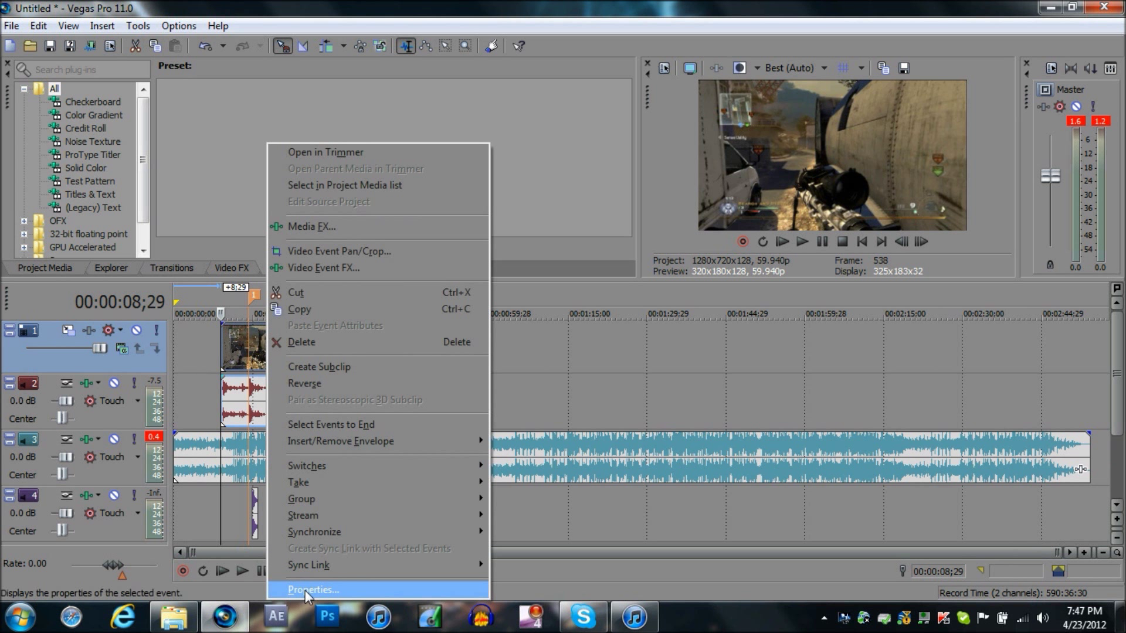
click(312, 589)
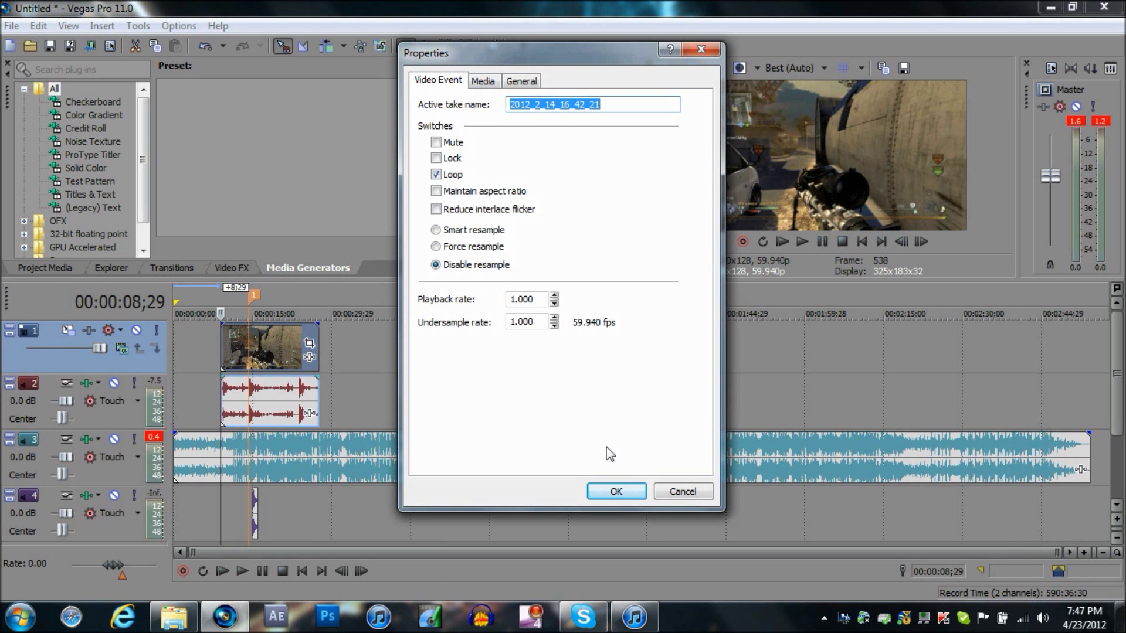
click(614, 491)
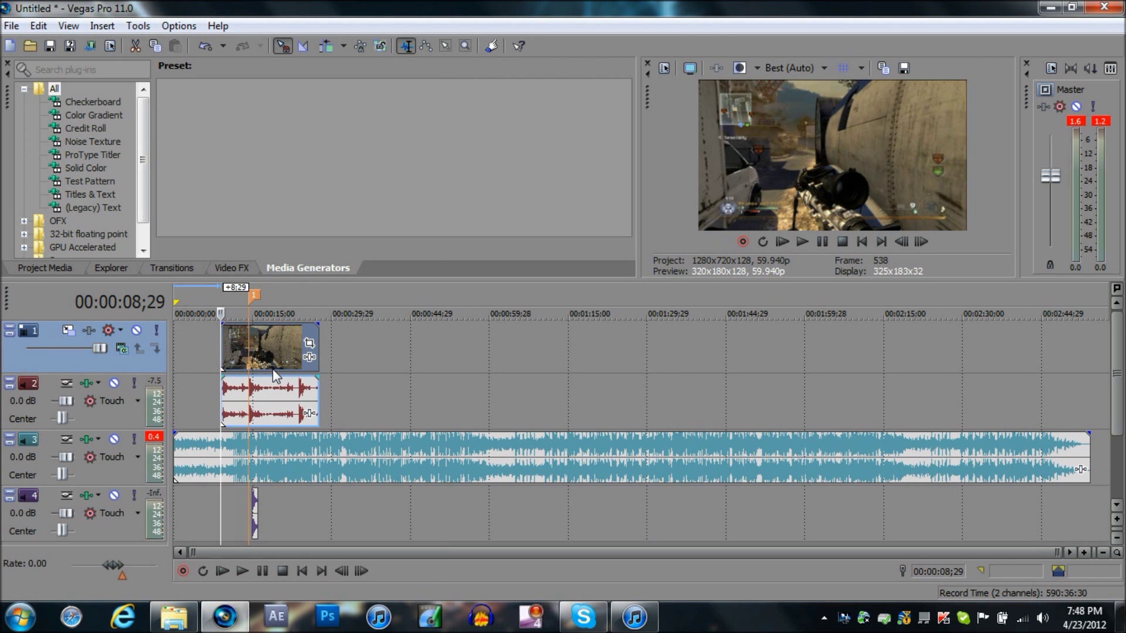
mouse_move(348, 365)
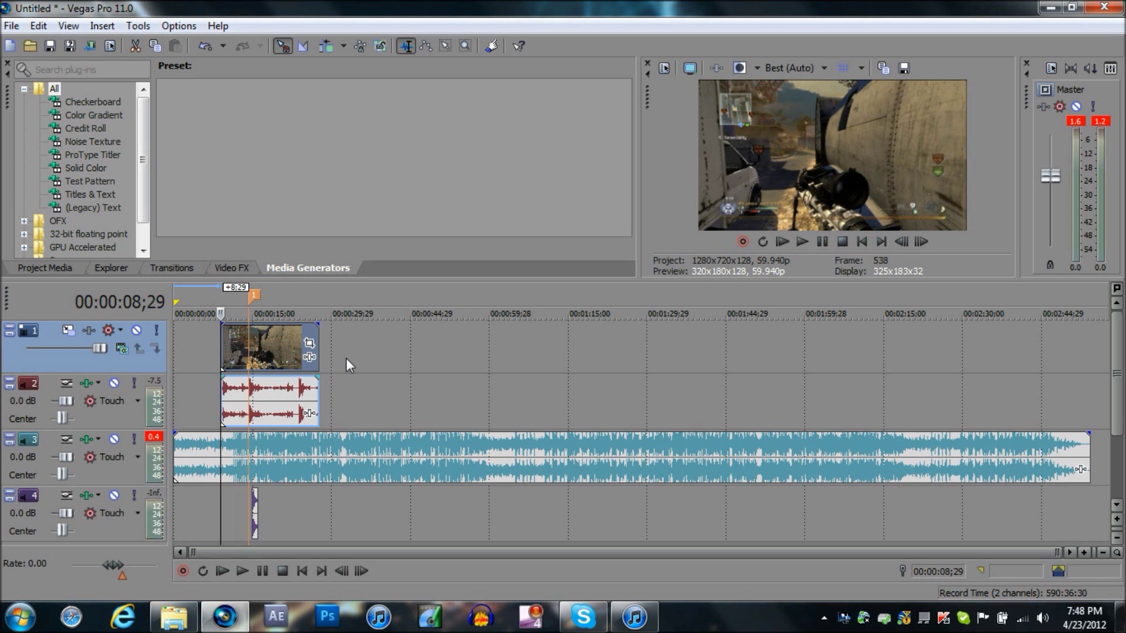
Insert a new top video track and place the Black Bars overlay from the editing pack on it.
right_click(349, 365)
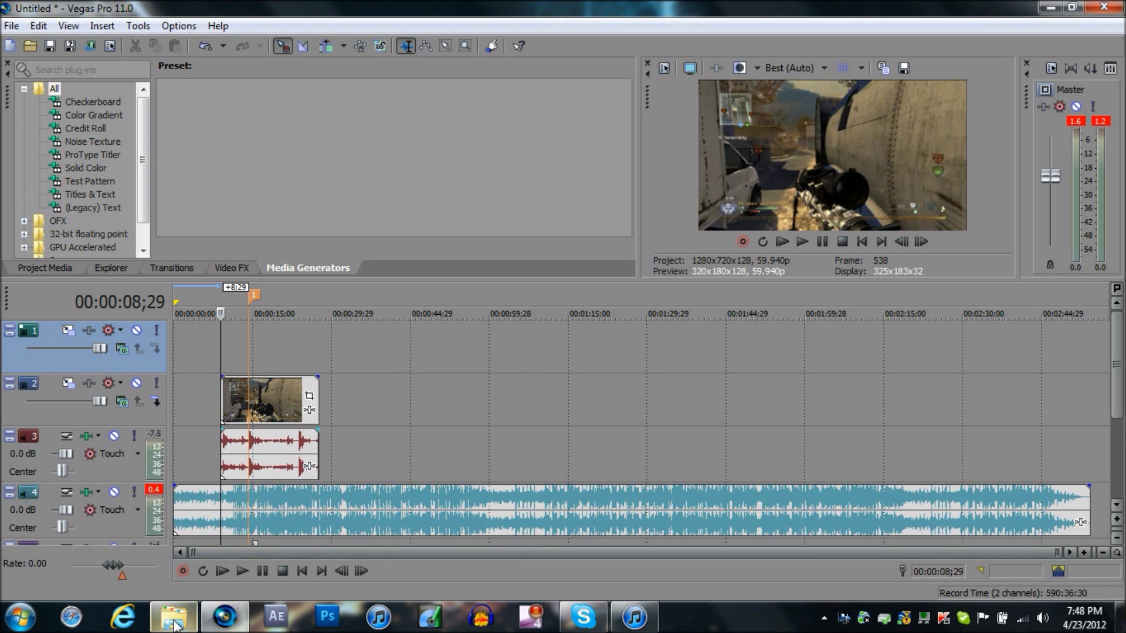
click(172, 615)
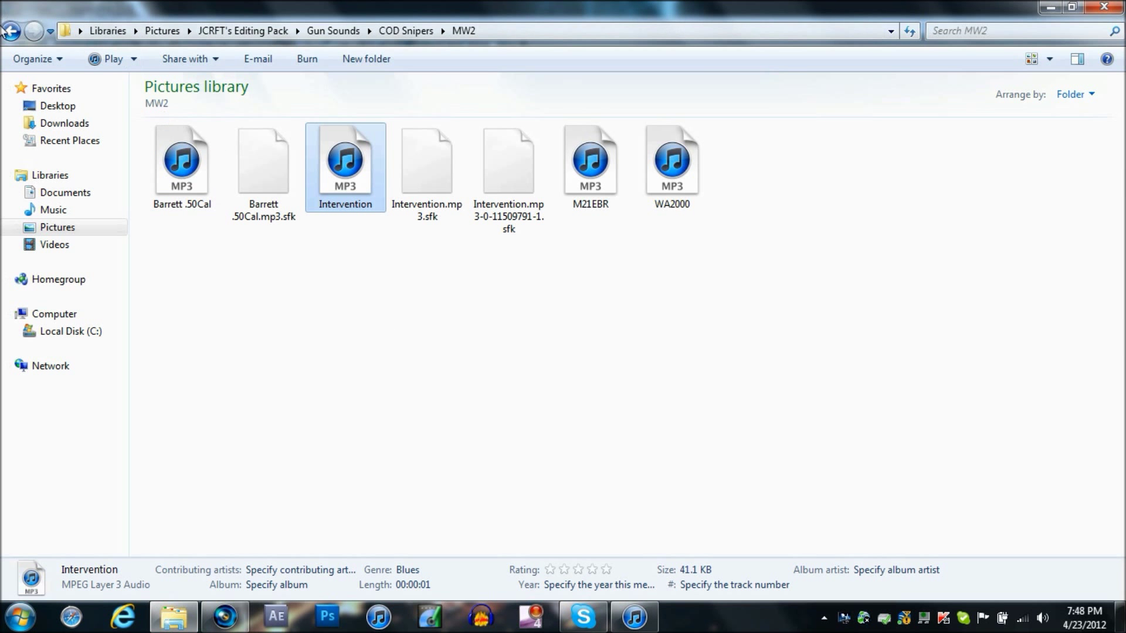
click(11, 30)
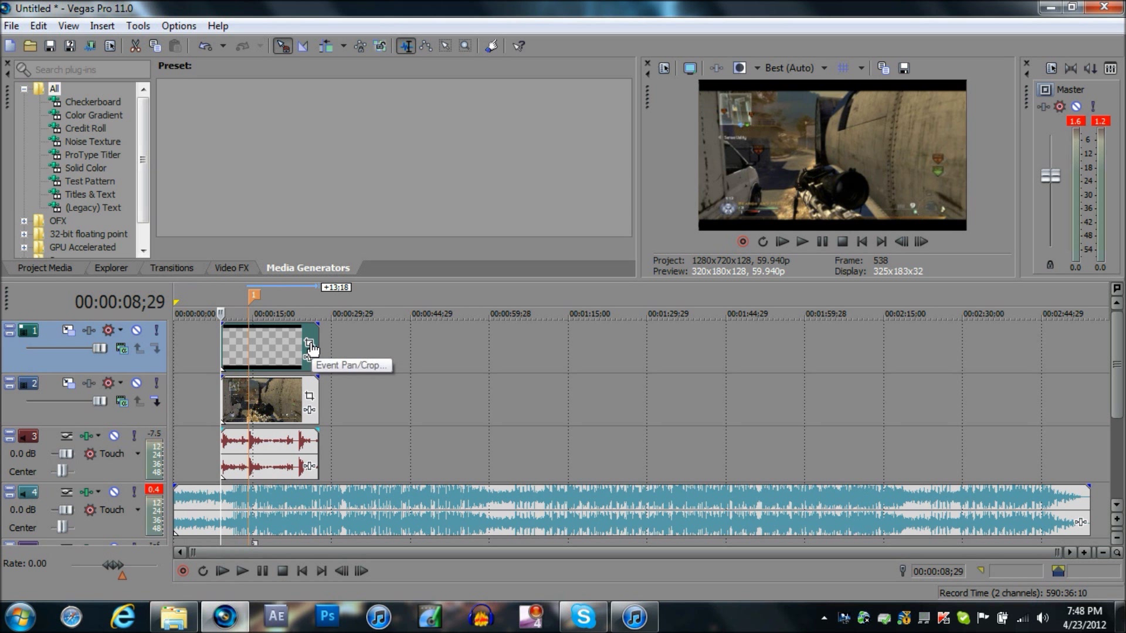
Set the black bars overlay's Event Pan/Crop to the saved 'fixxed' preset.
click(308, 344)
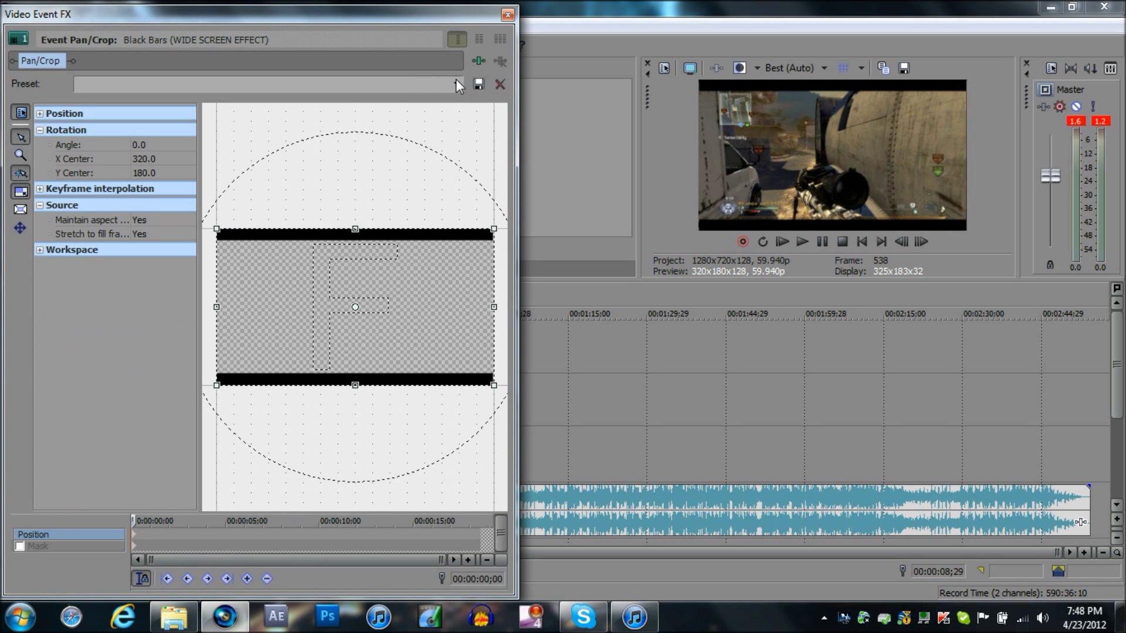
click(455, 85)
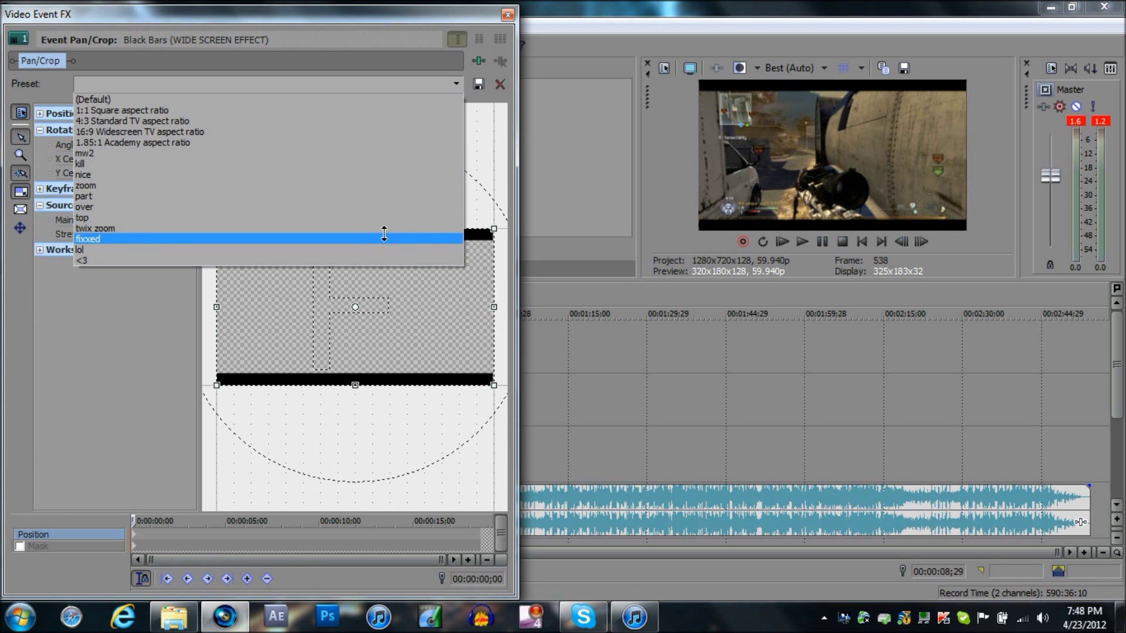
click(506, 14)
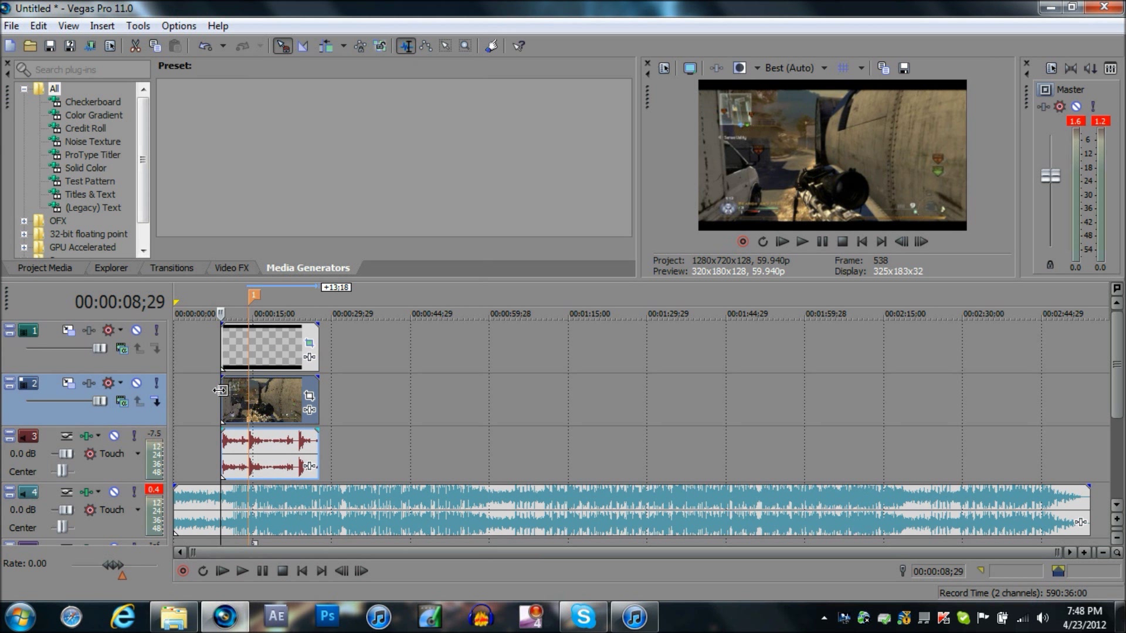
mouse_move(310, 398)
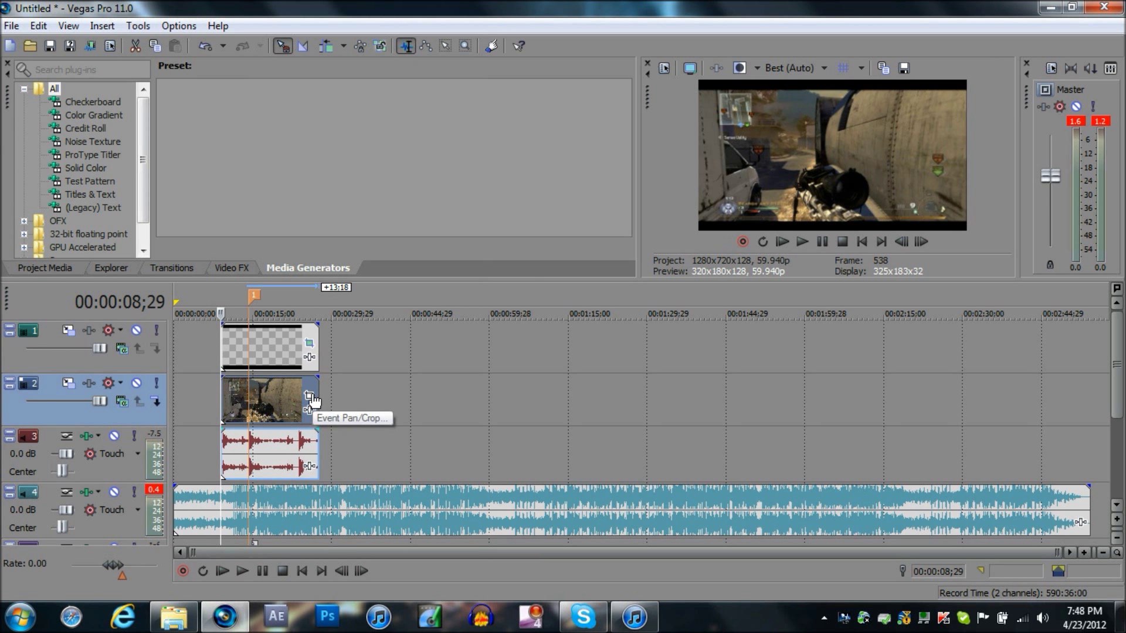
Build the clip's FX chain: Sony Brightness and Contrast, Color Curves, Saturation Adjust, Soft Contrast.
click(308, 395)
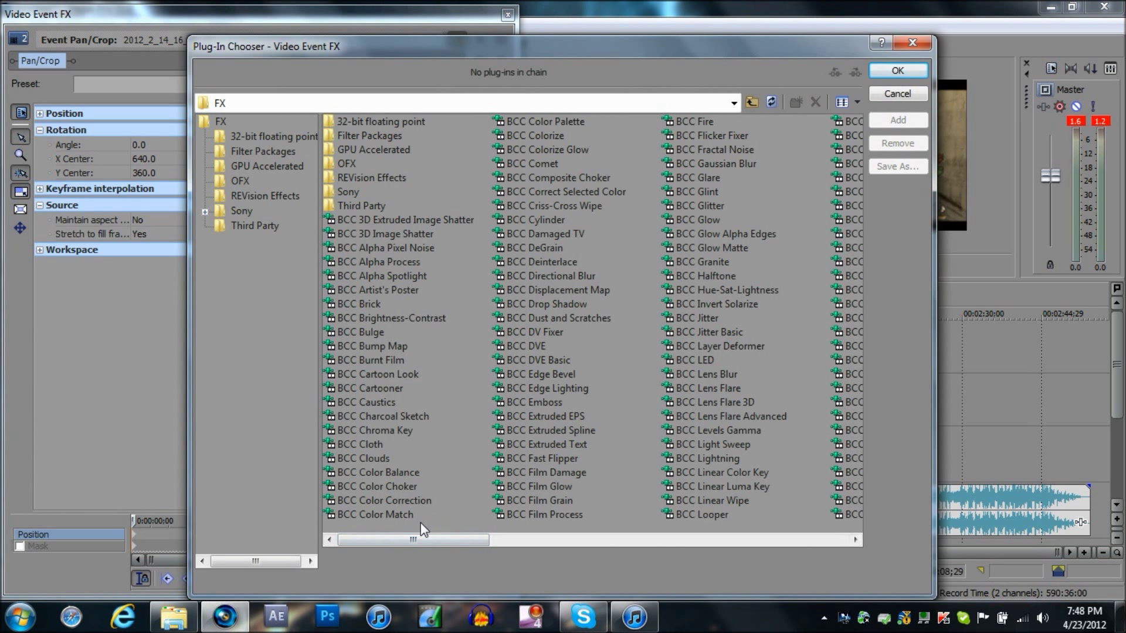
drag(413, 540, 667, 540)
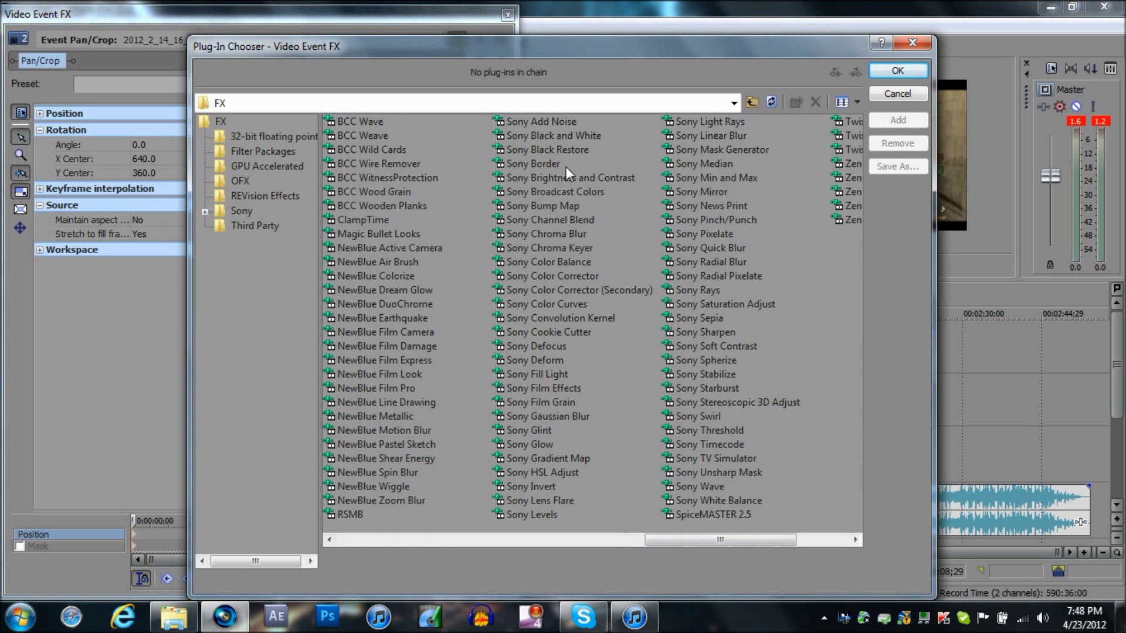
click(572, 177)
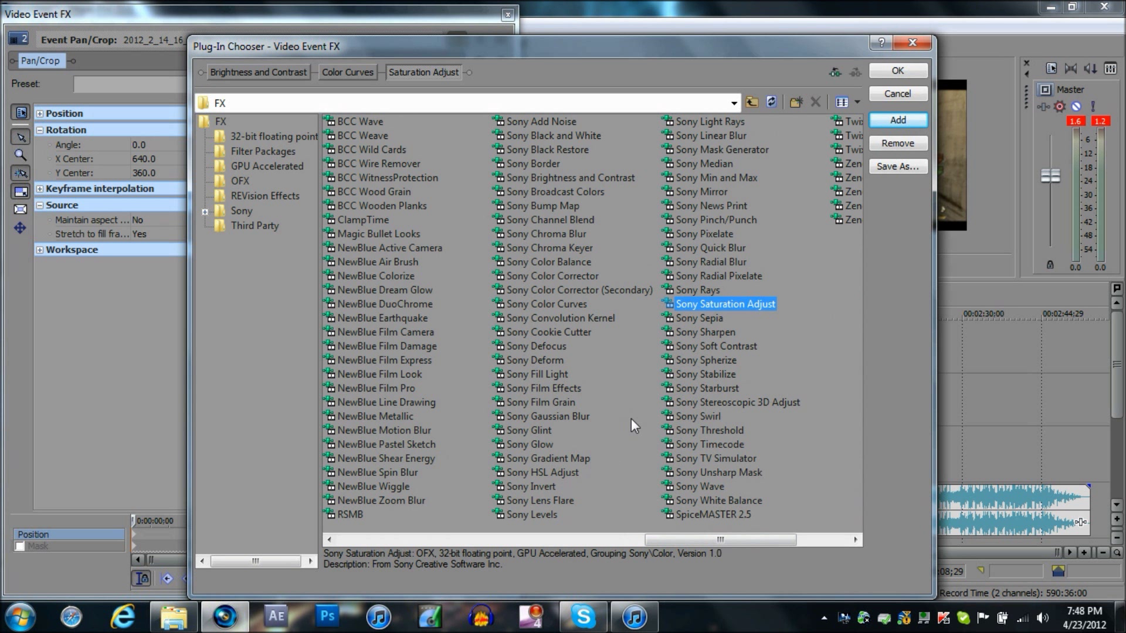
double_click(715, 345)
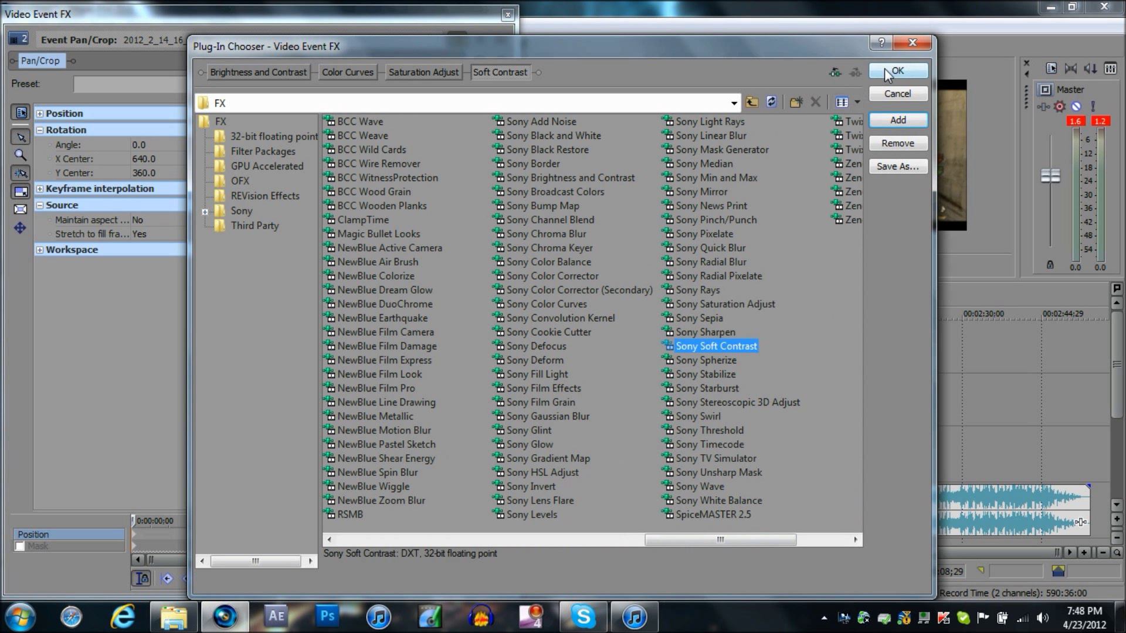
click(894, 70)
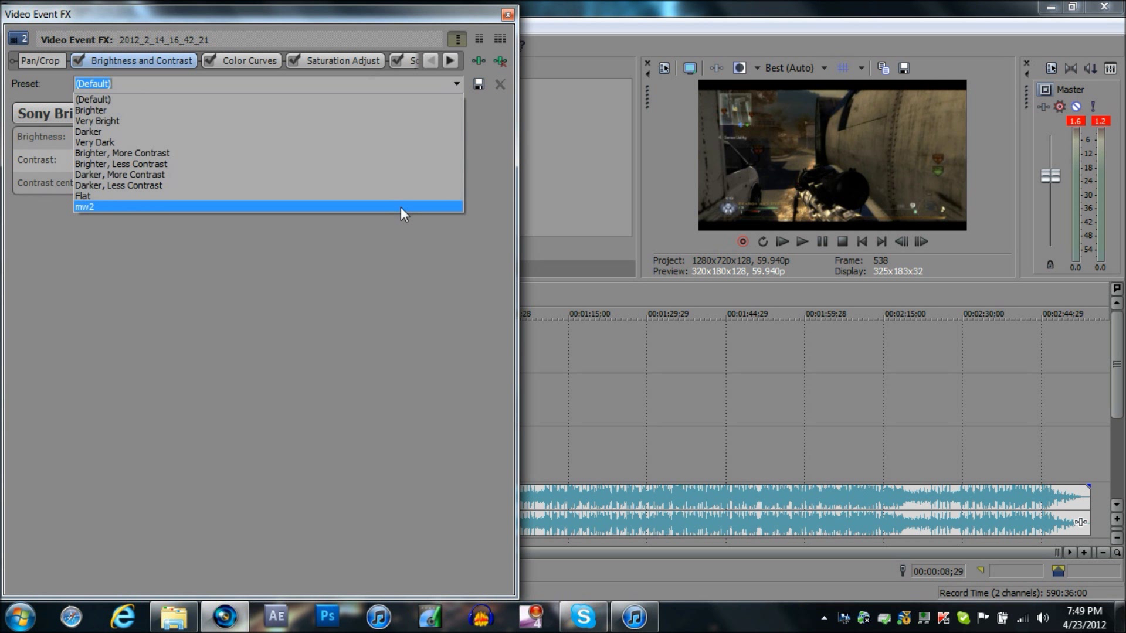
Use the mw2 brightness preset and the karachi colour curve, reshaping its S-curve highlight and shadow handles.
click(85, 207)
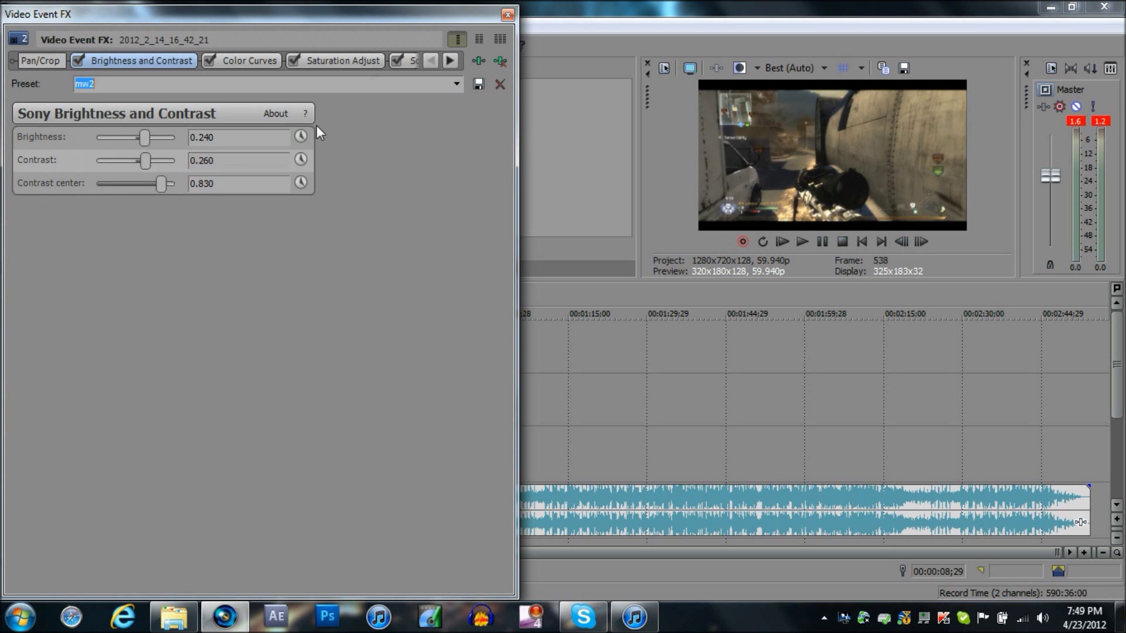
click(248, 60)
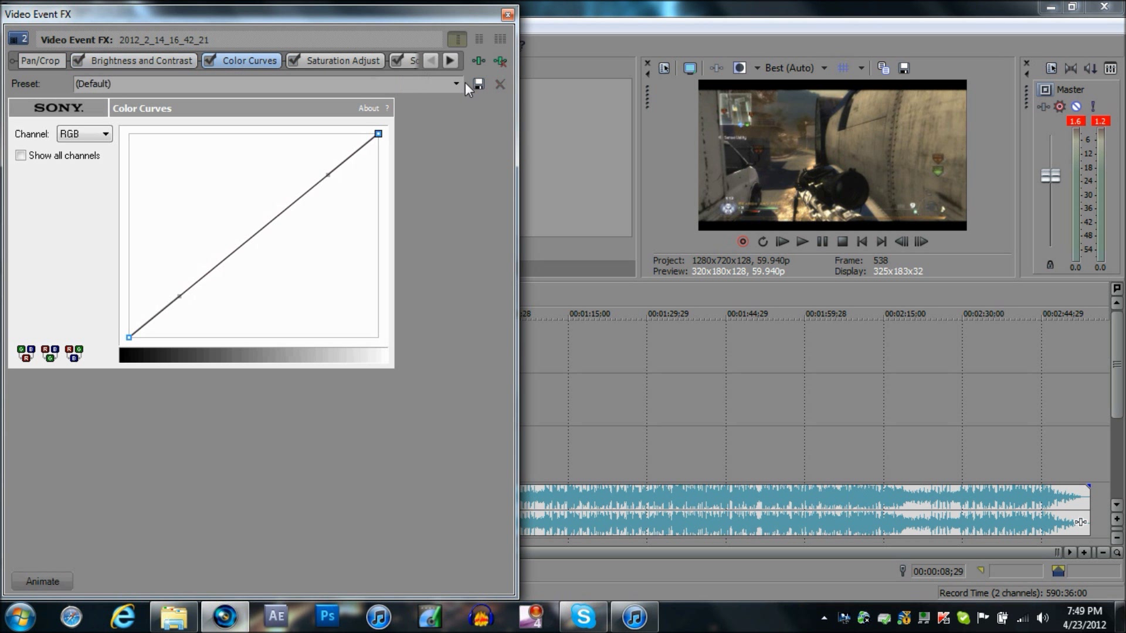
click(455, 84)
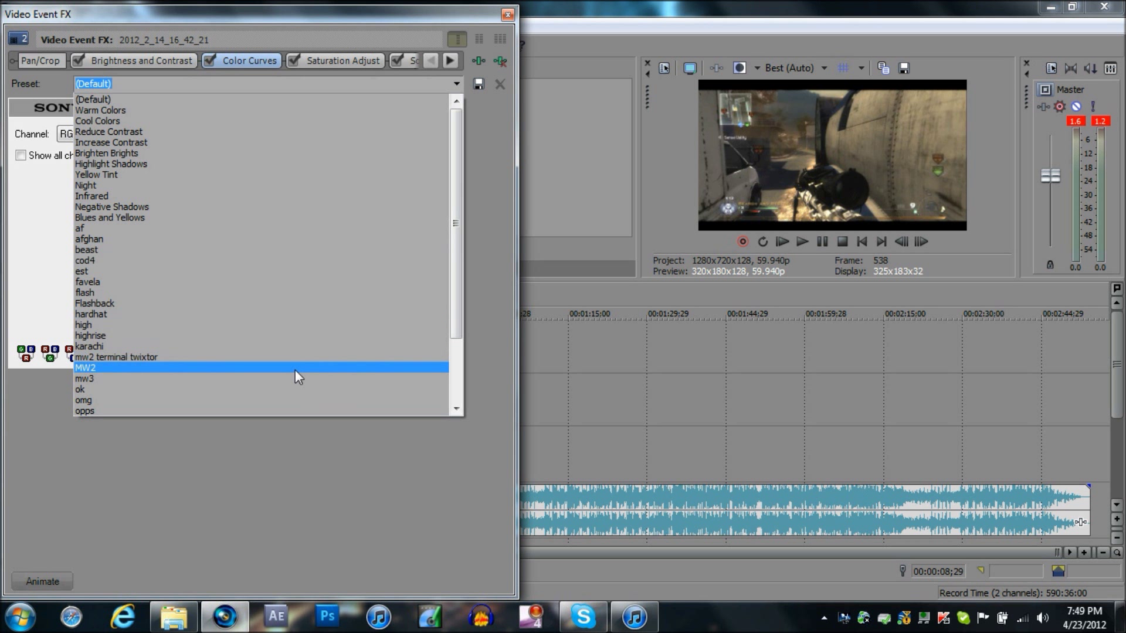
mouse_move(287, 239)
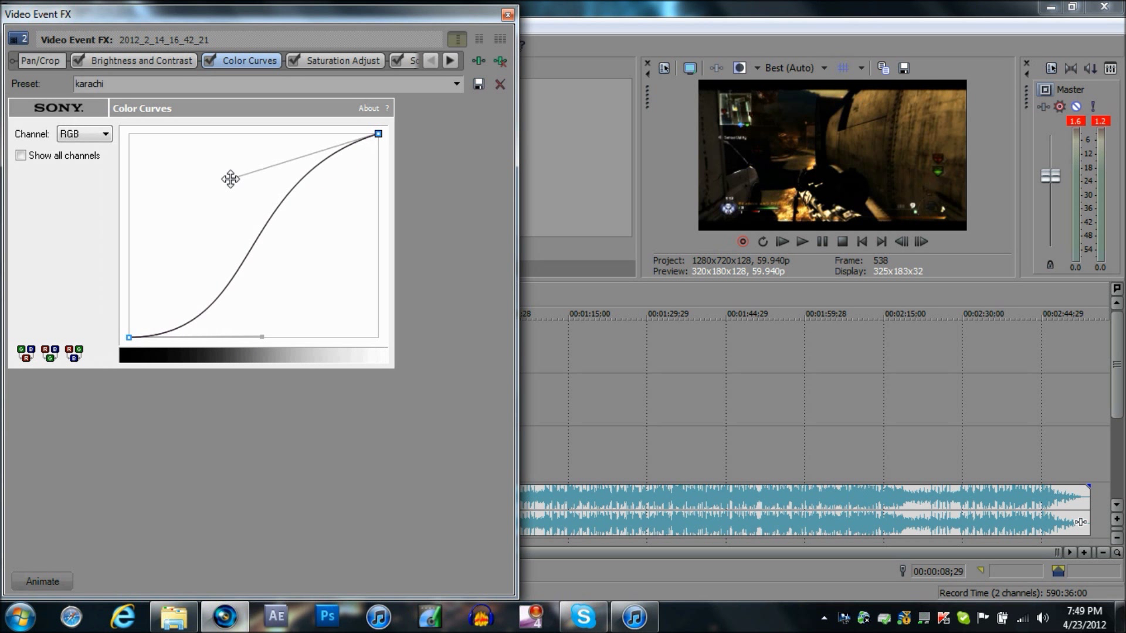
drag(230, 178, 192, 149)
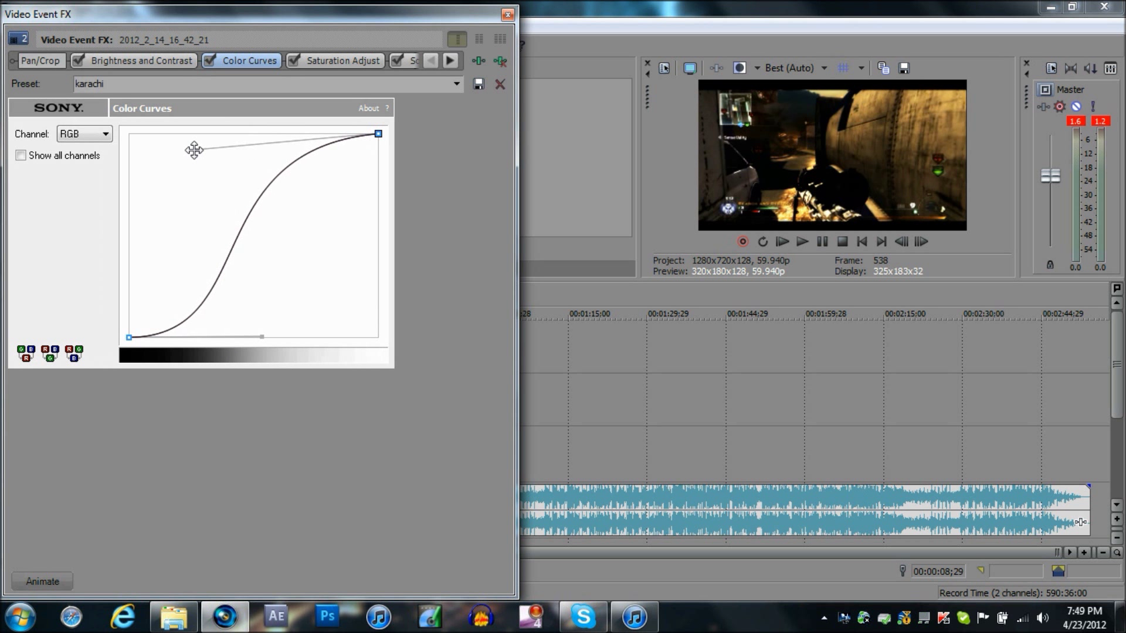
drag(194, 149, 236, 299)
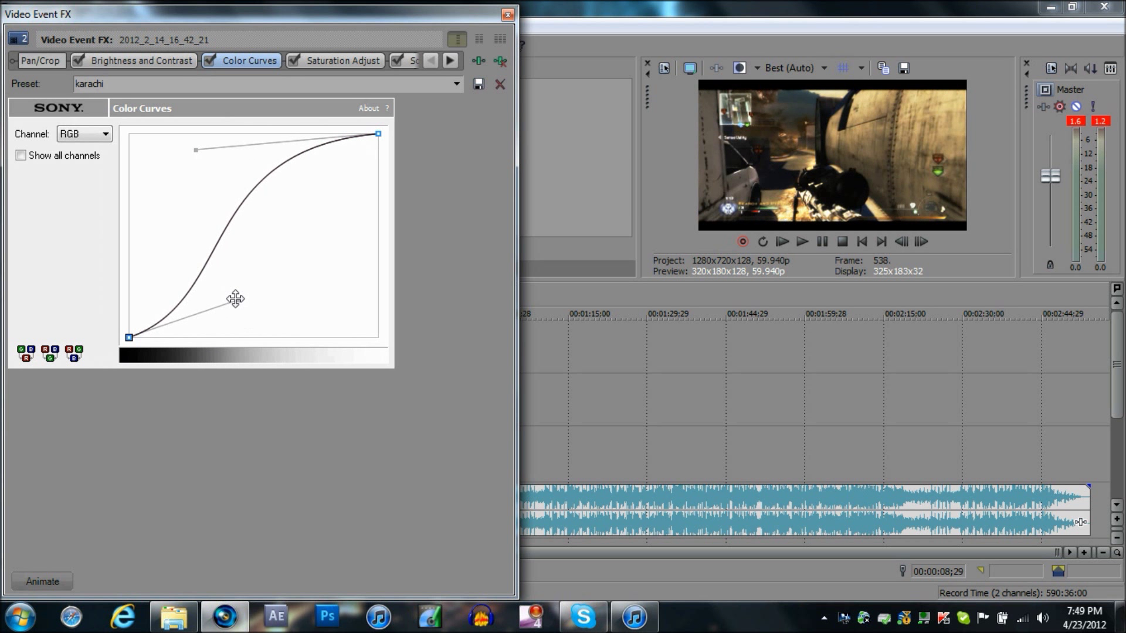
drag(236, 299, 215, 323)
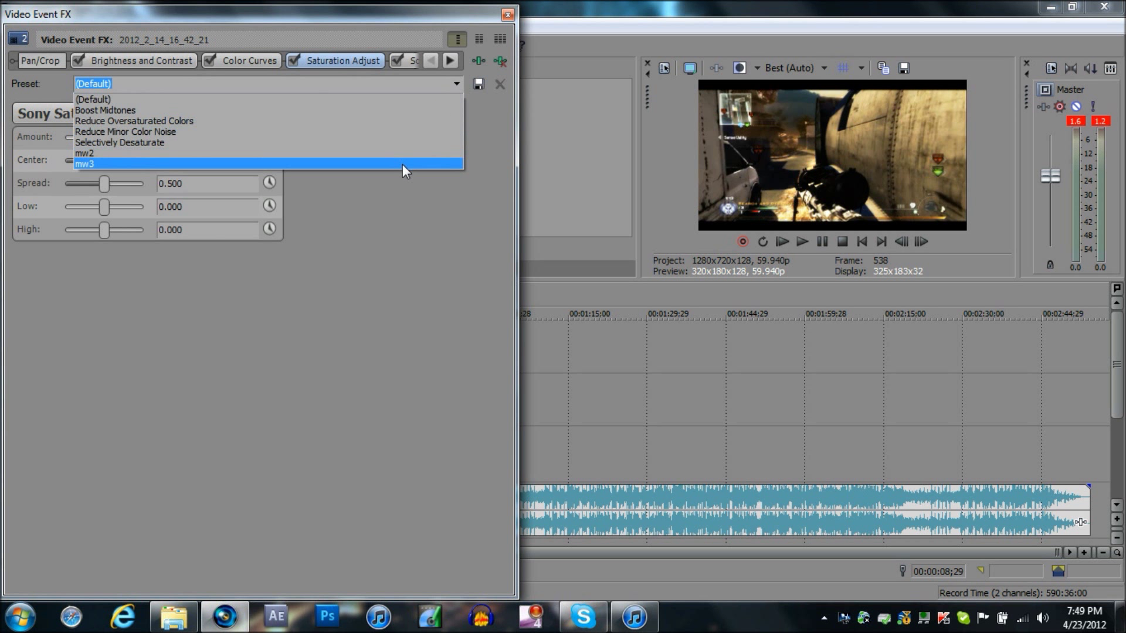
Use the mw3 saturation preset with Soft Moderate Contrast and finish the clip effects.
click(85, 164)
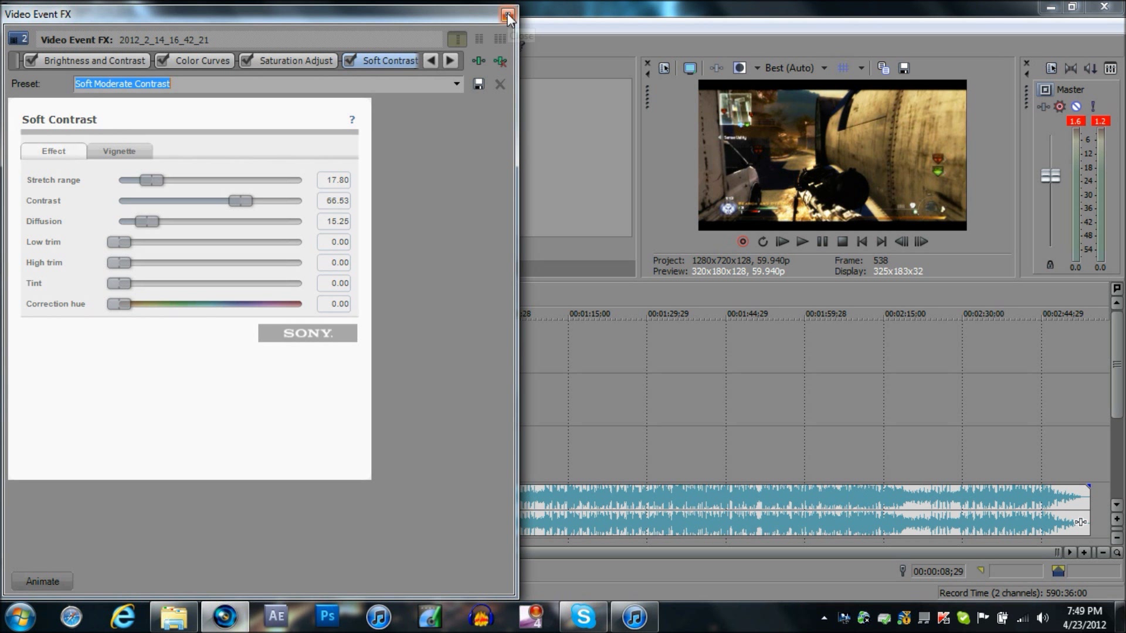
click(507, 15)
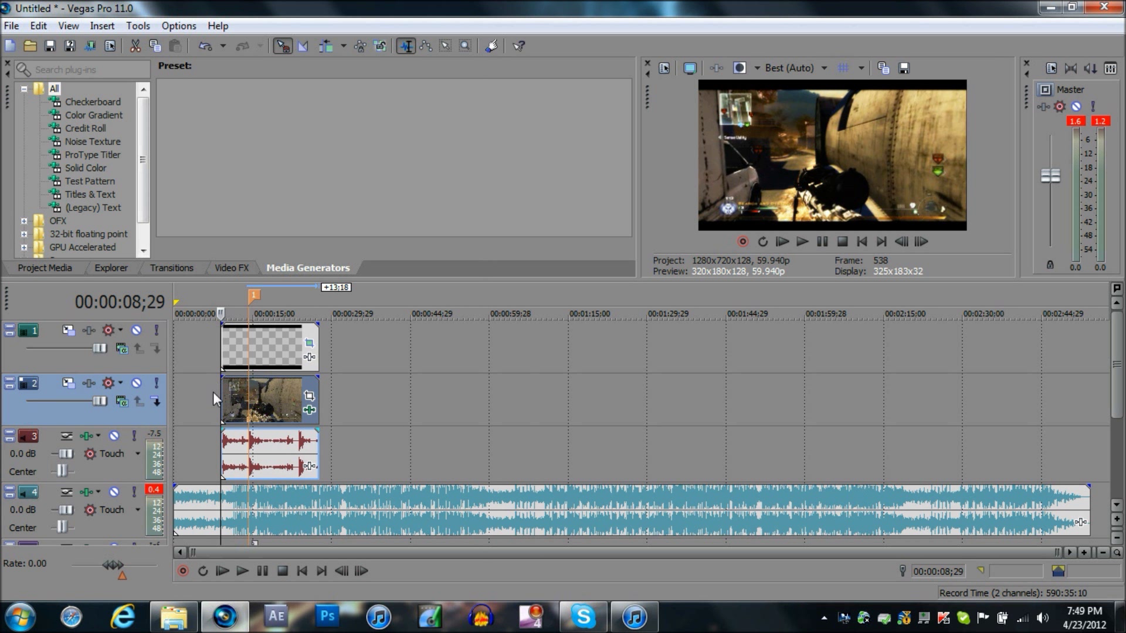
mouse_move(186, 513)
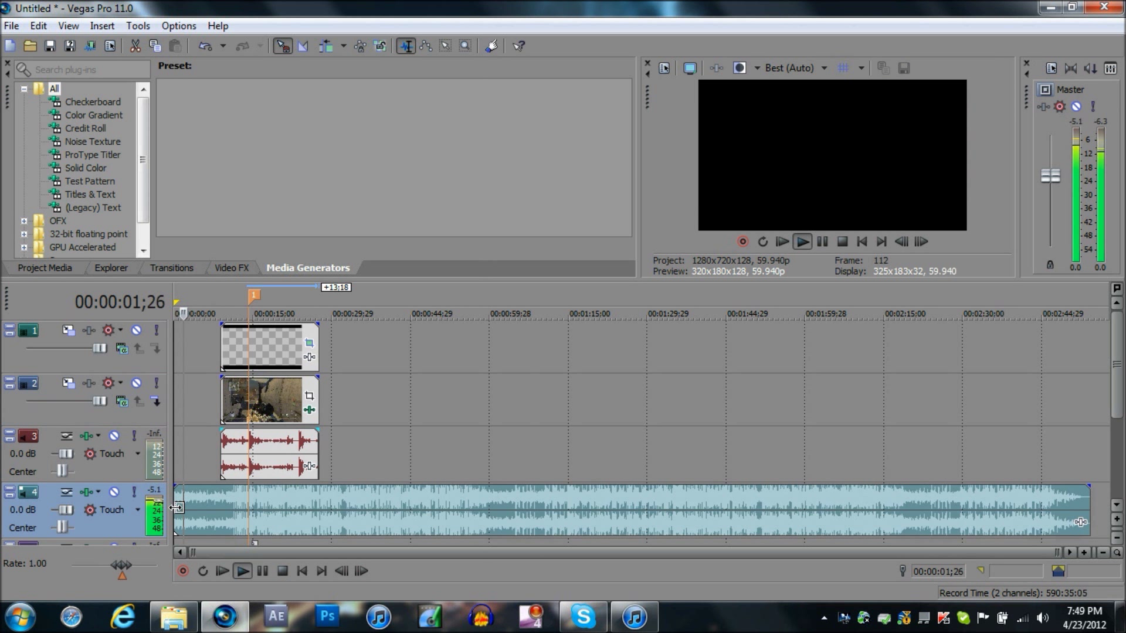
Play back the opening of the edit repeatedly to review the graded clip.
click(242, 571)
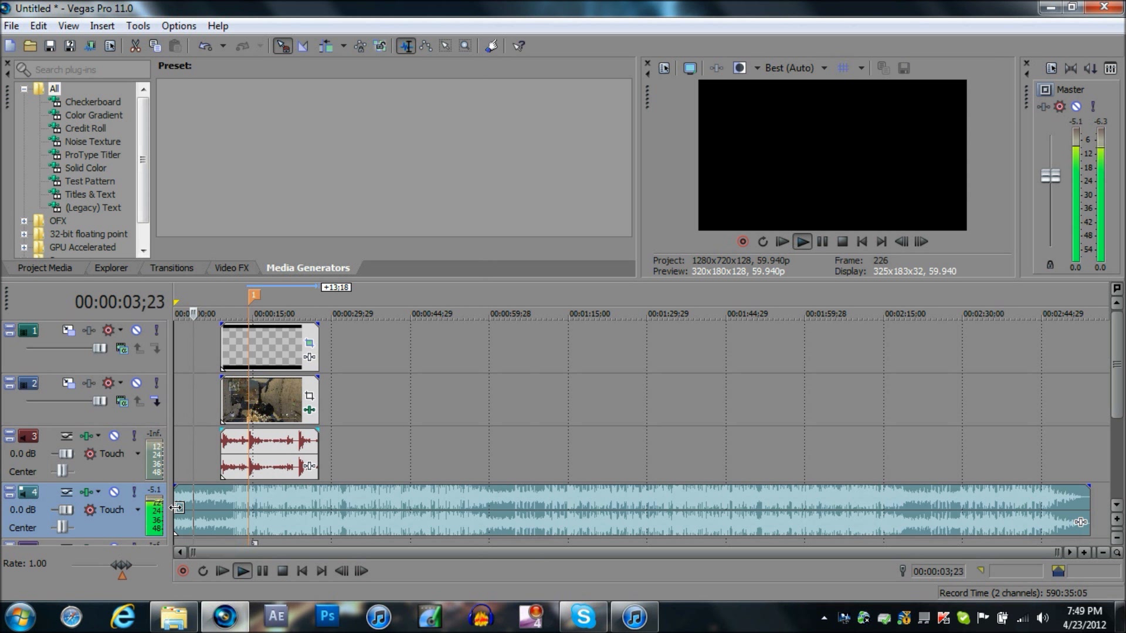
click(243, 571)
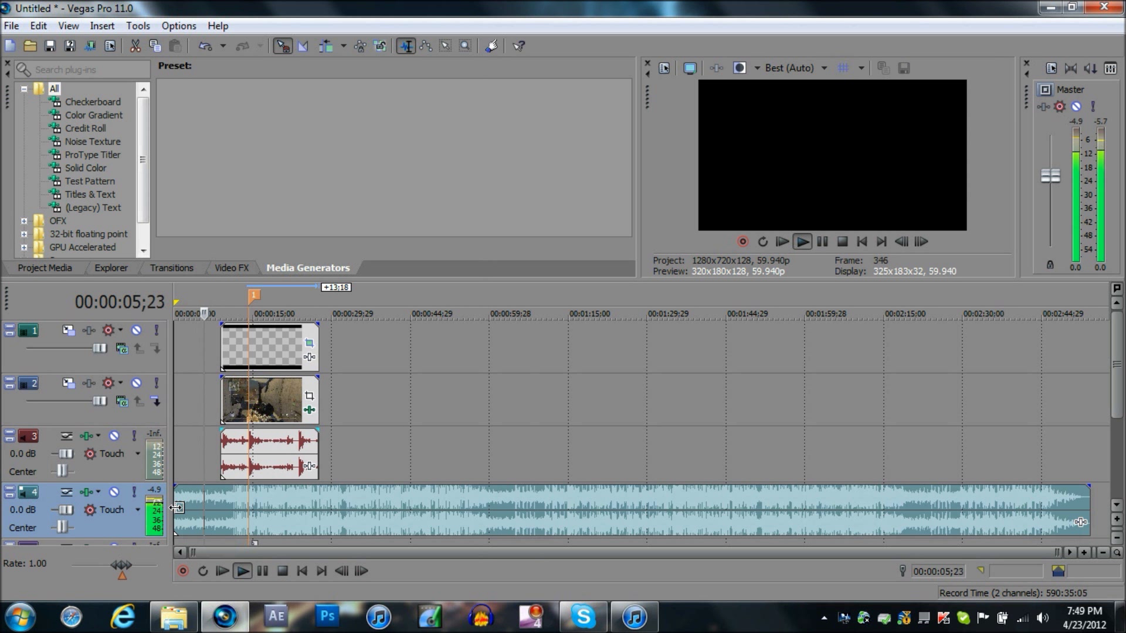
click(241, 574)
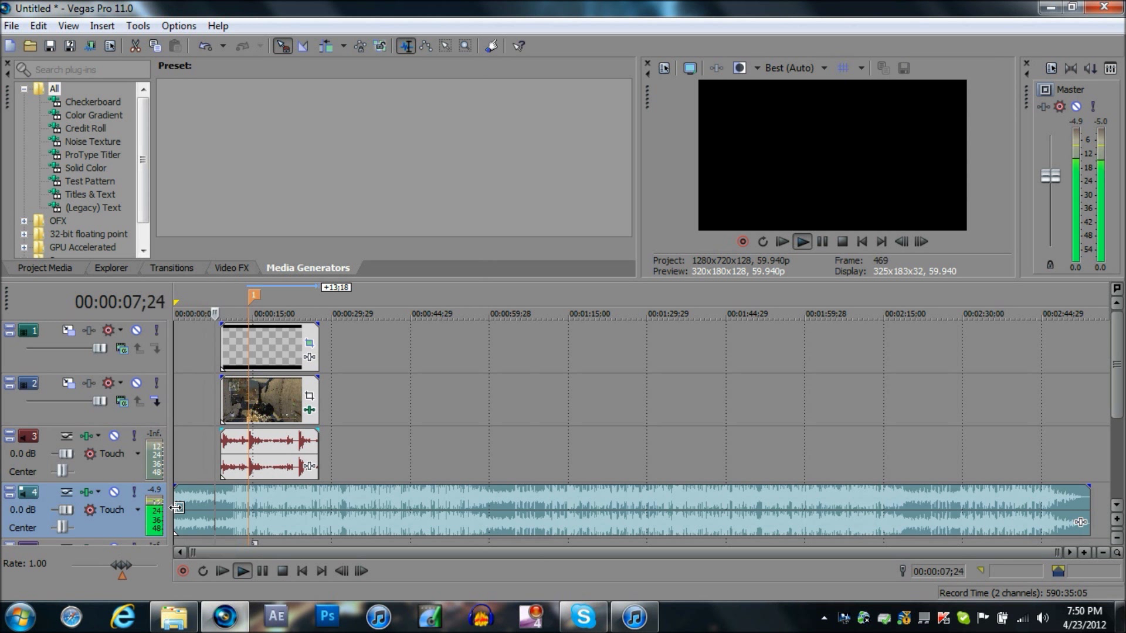
click(243, 571)
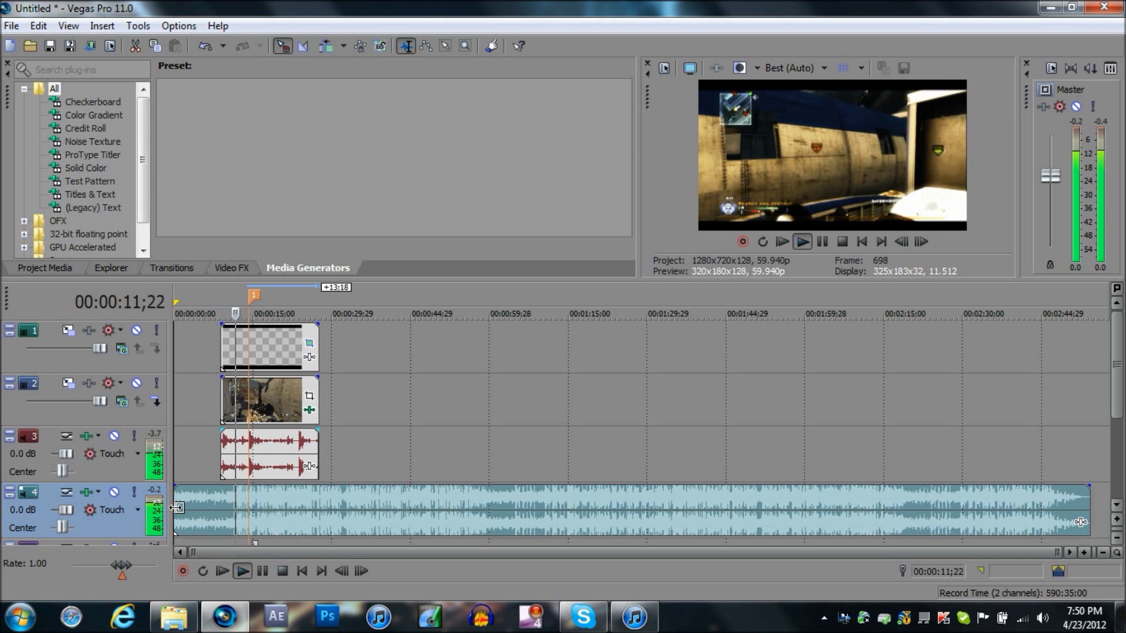
click(243, 571)
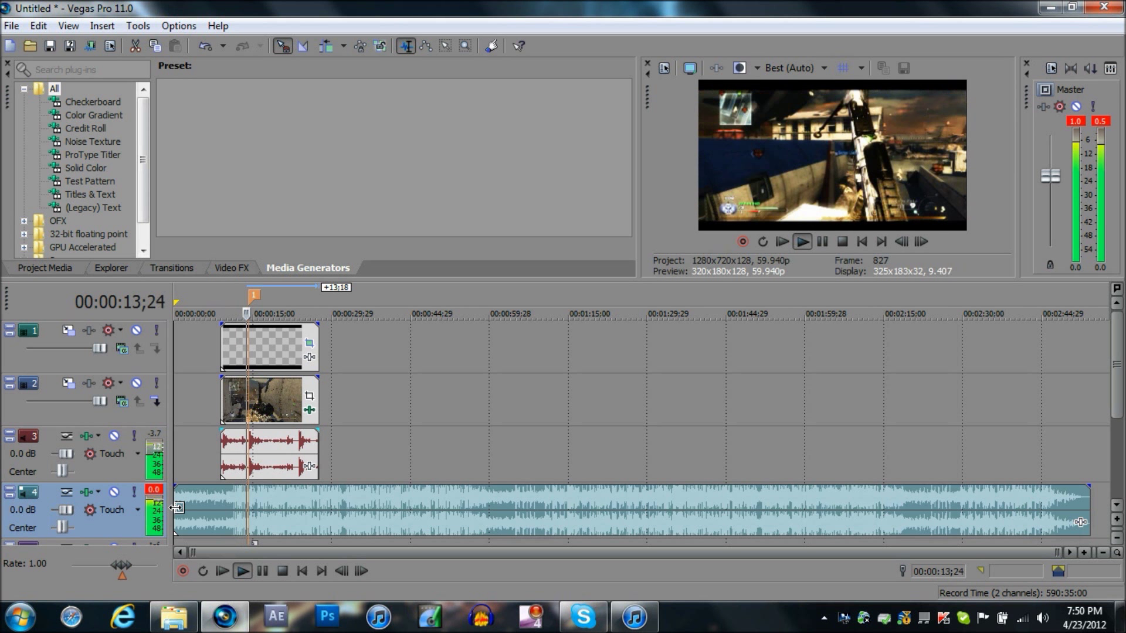
click(242, 571)
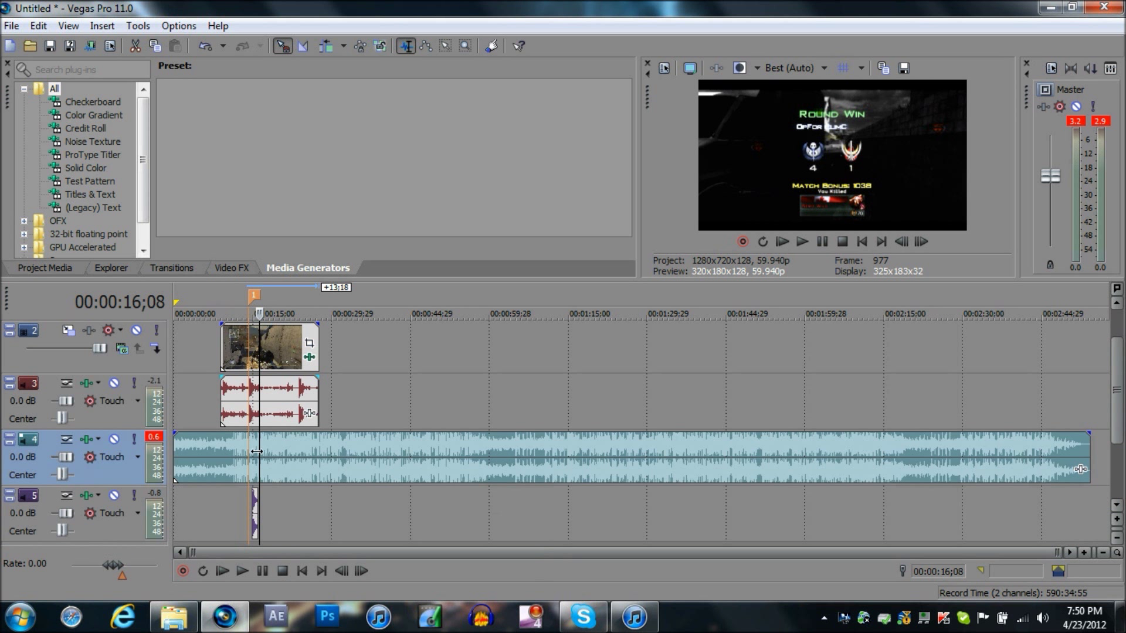
mouse_move(236, 342)
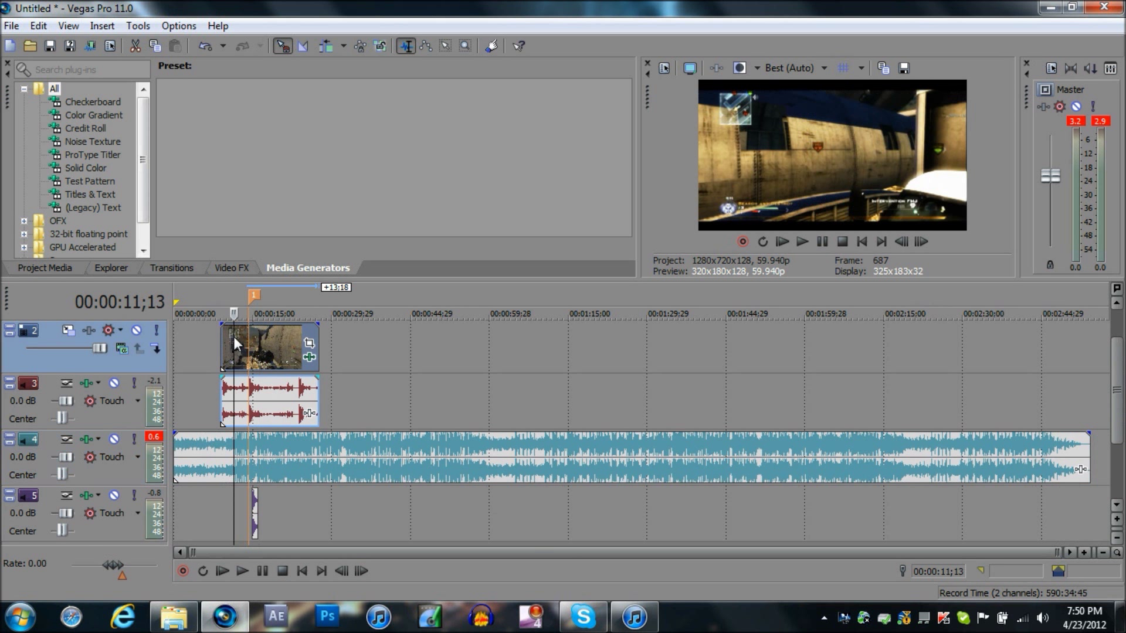
mouse_move(233, 338)
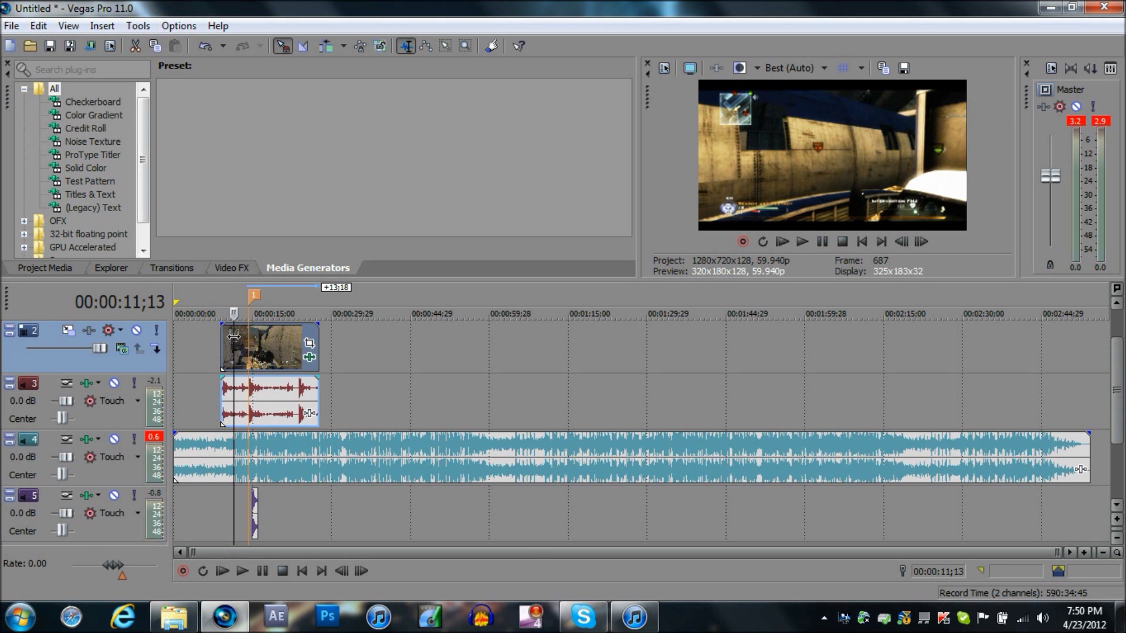
mouse_move(237, 345)
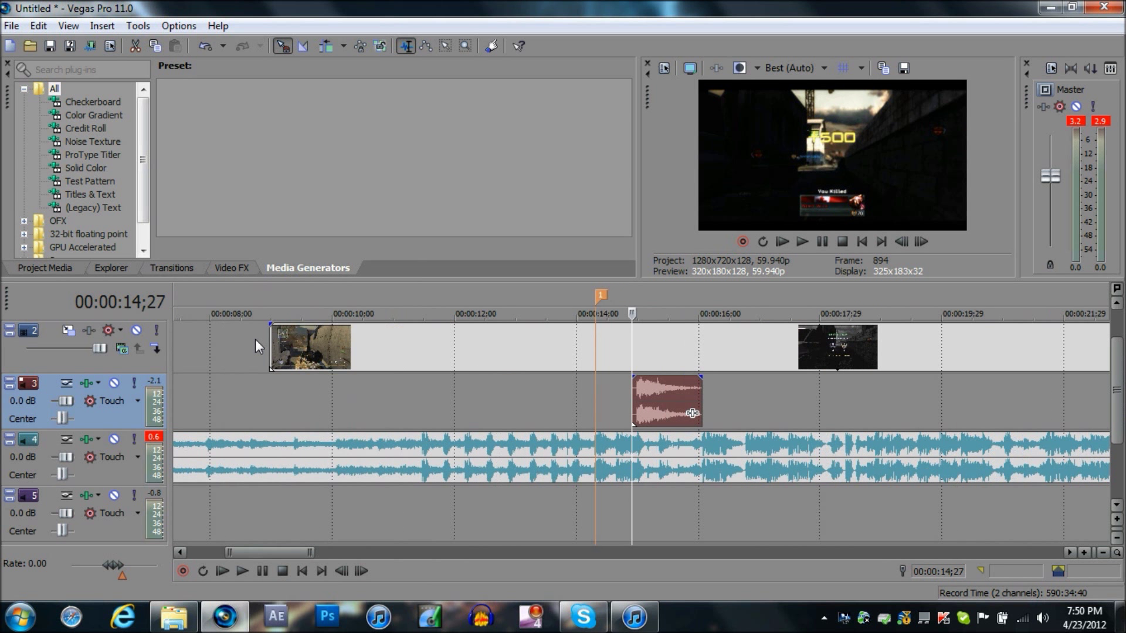
Nudge the gunshot audio earlier and split the sniper clip into short pieces around the kill.
drag(692, 412, 656, 412)
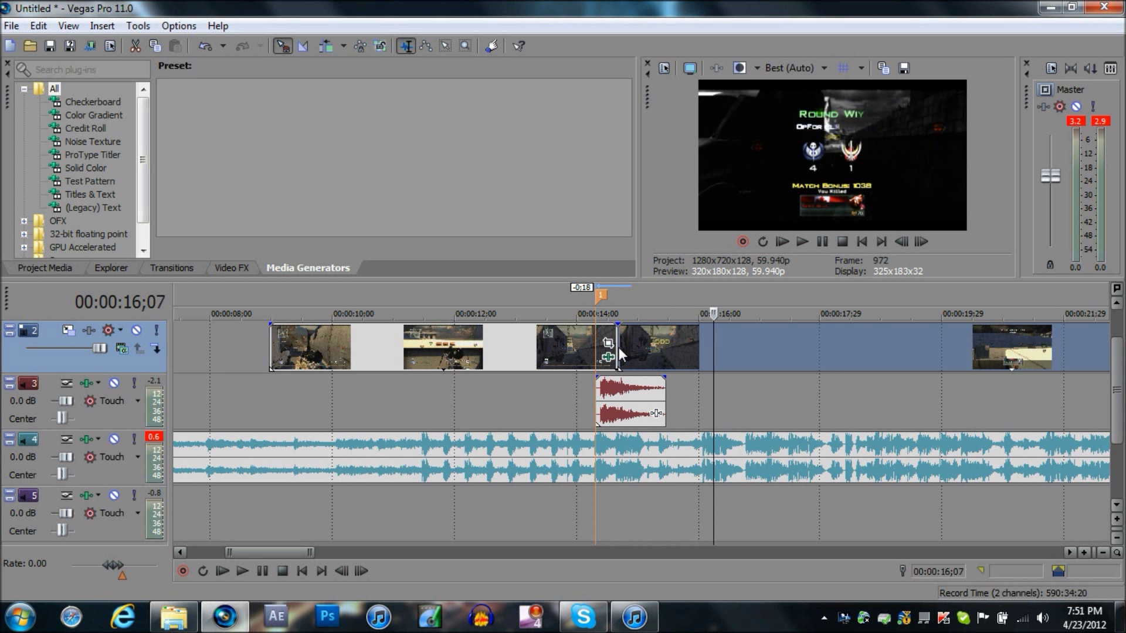
click(782, 242)
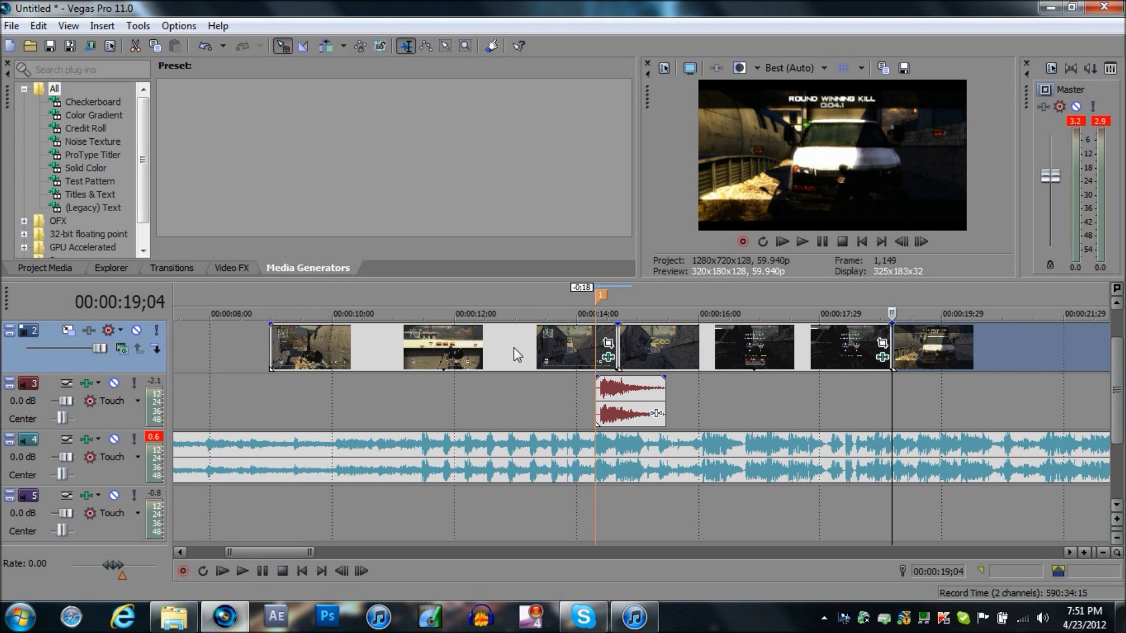
mouse_move(279, 355)
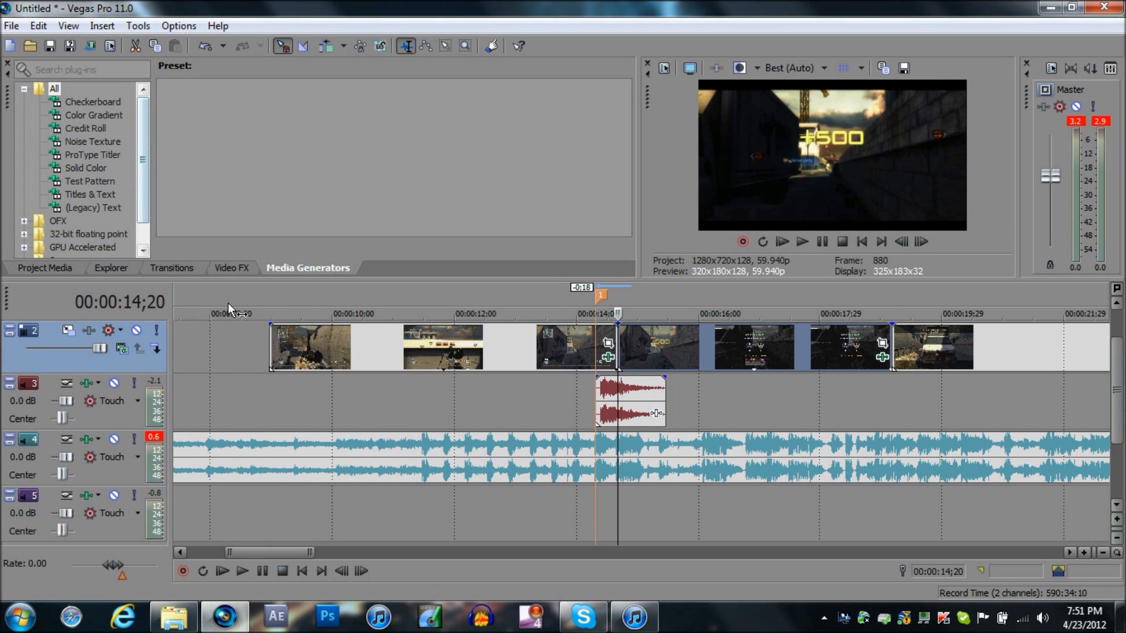
click(231, 271)
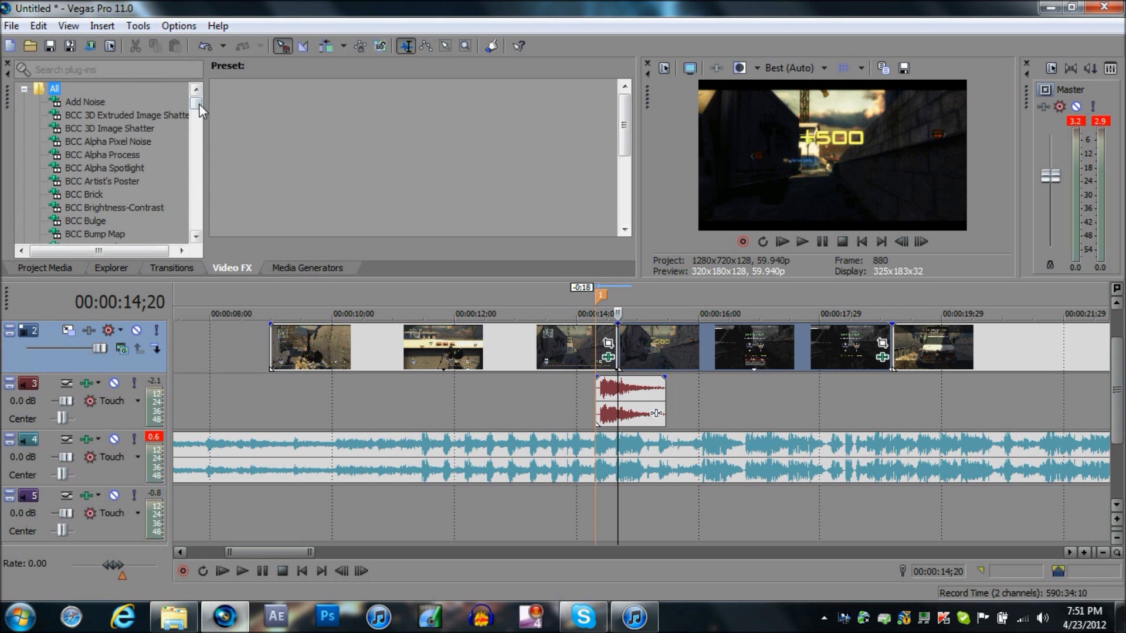
Add RSMB motion blur and TwixtorPRO slow motion to the kill piece, raising BG MotionSens.
scroll(down, 3)
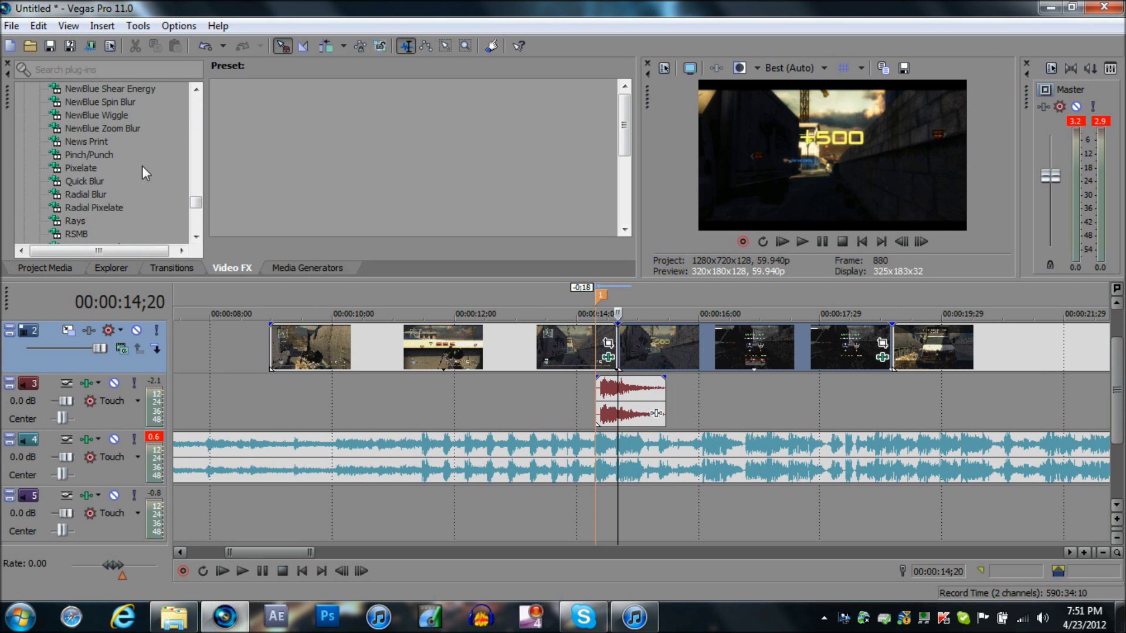
click(77, 234)
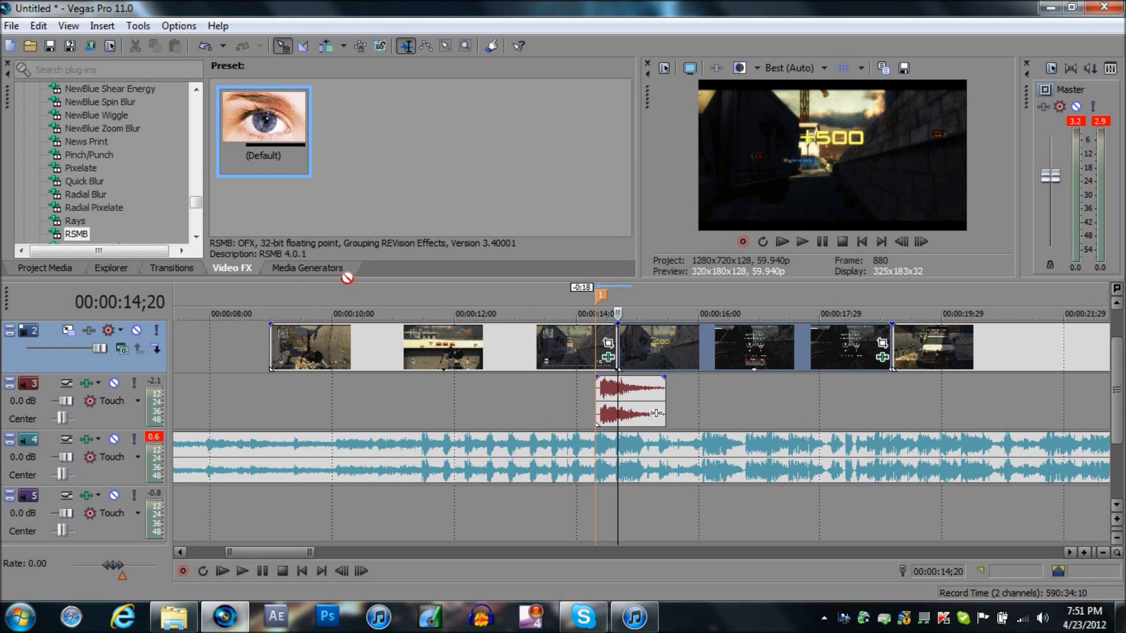
double_click(77, 234)
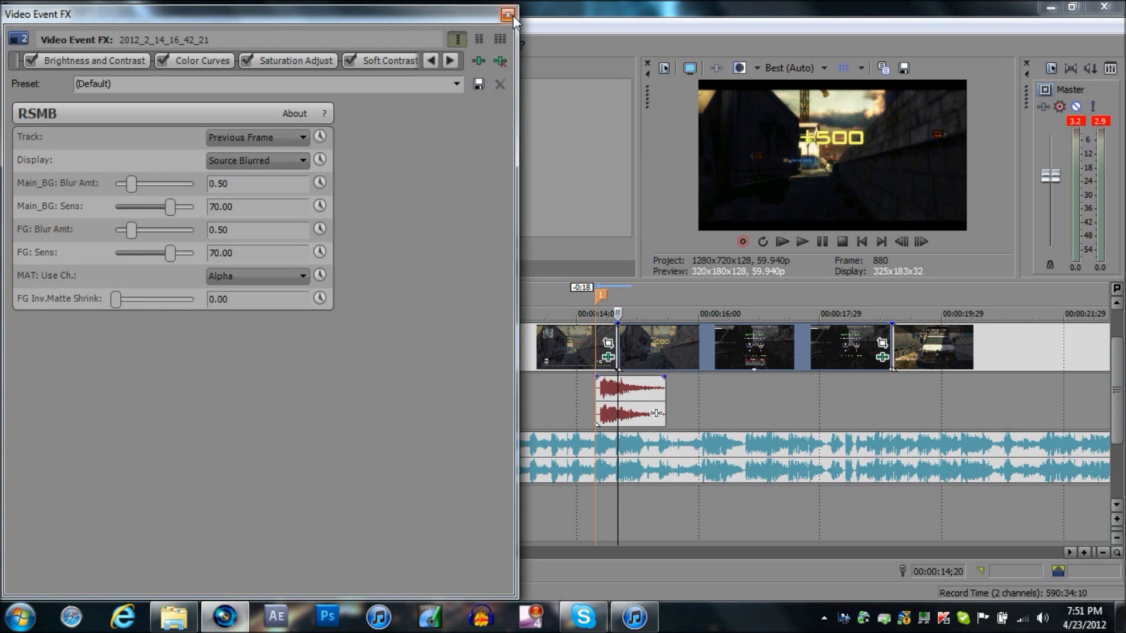
click(508, 14)
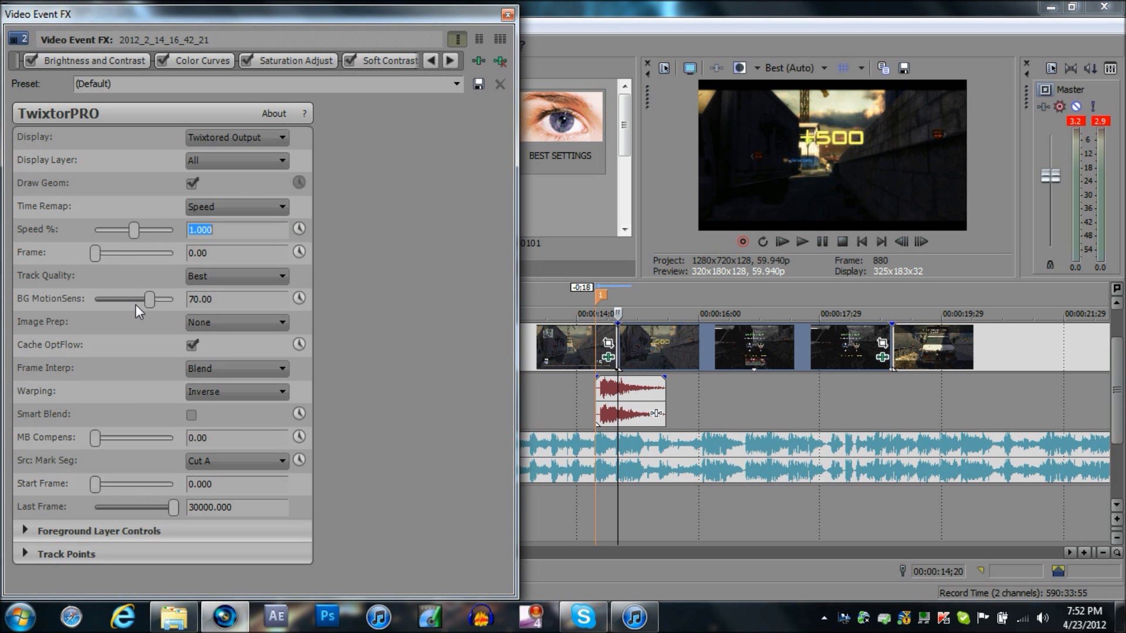
drag(149, 299, 172, 299)
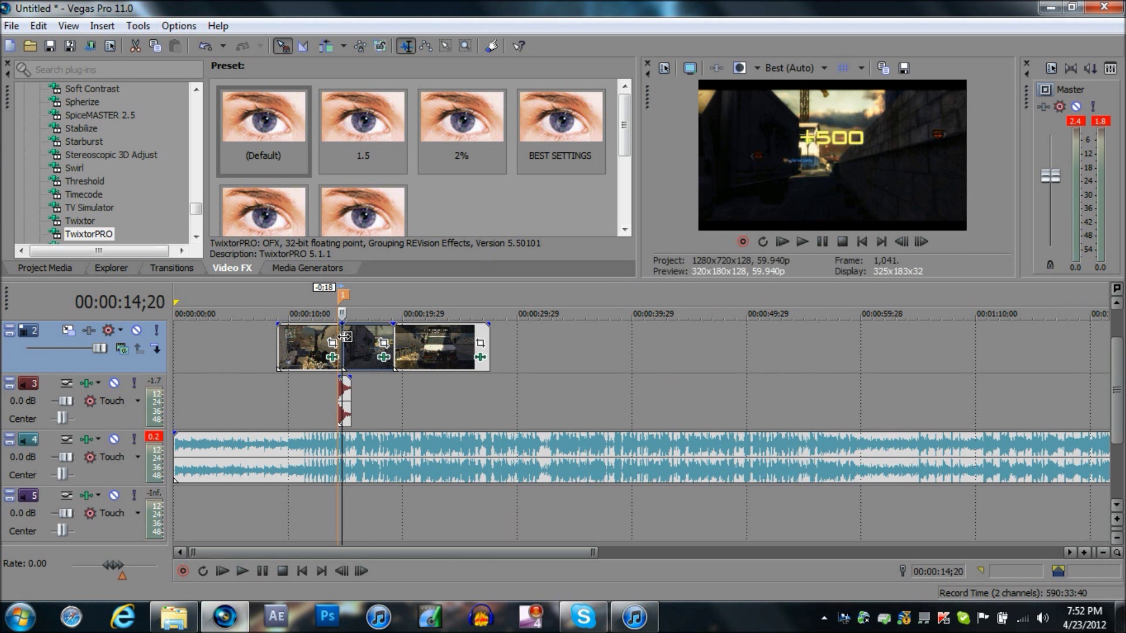
mouse_move(378, 357)
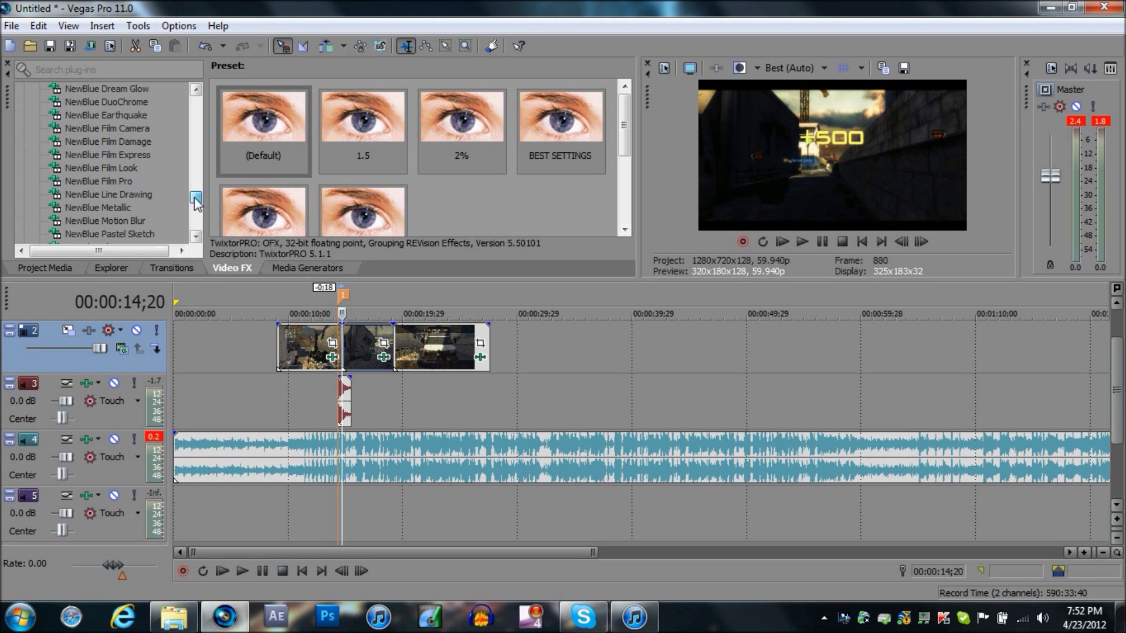
Add NewBlue Earthquake's 'shake' preset to the slowed piece, tweaking Velocity and checking Pan/Crop.
click(106, 130)
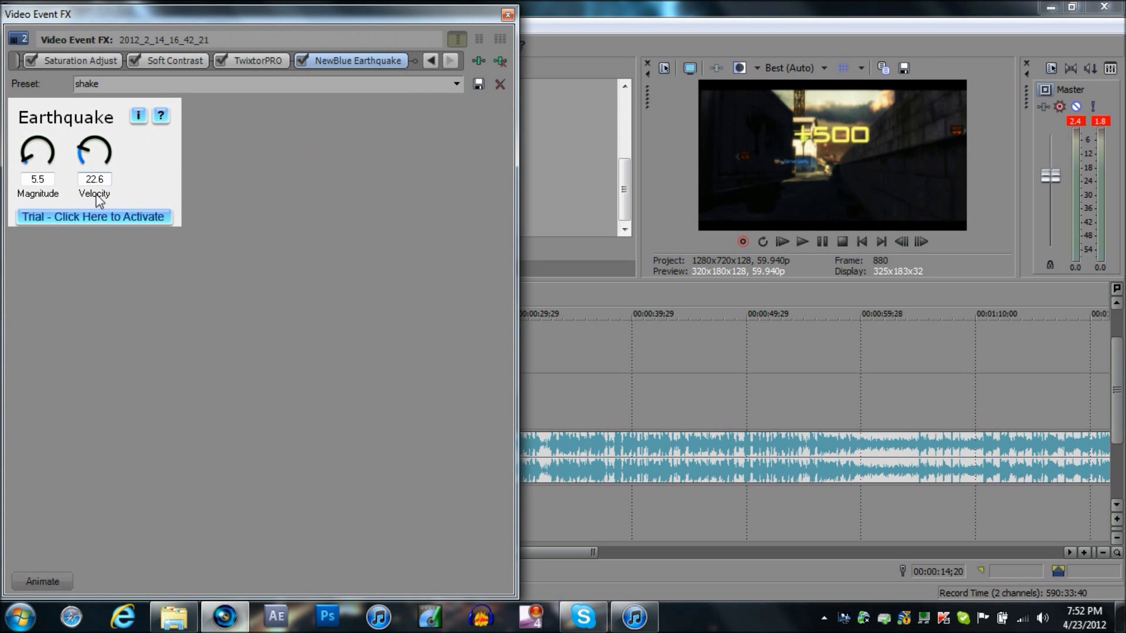
click(506, 14)
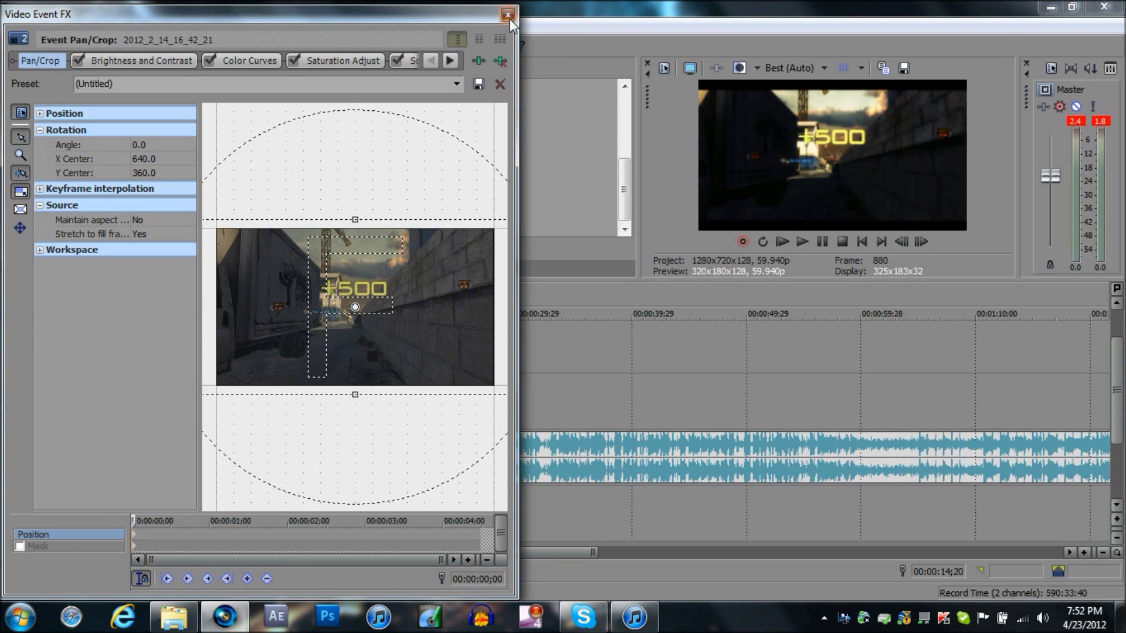
click(506, 14)
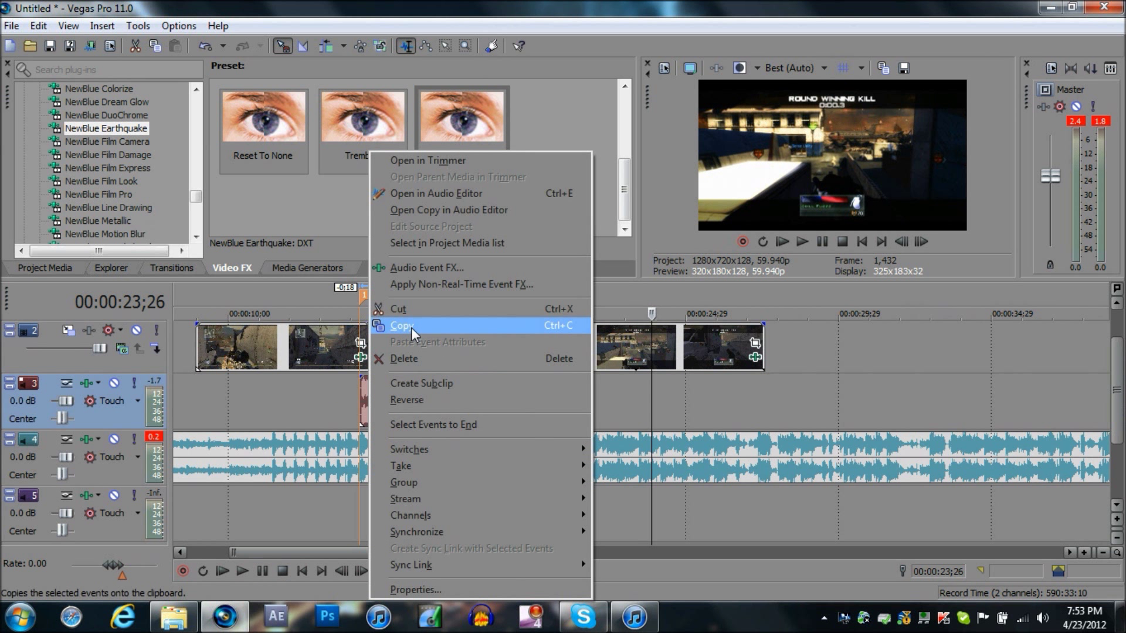
Give the final clip piece the Earthquake shake preset and add the TwixtorPRO effect.
click(402, 328)
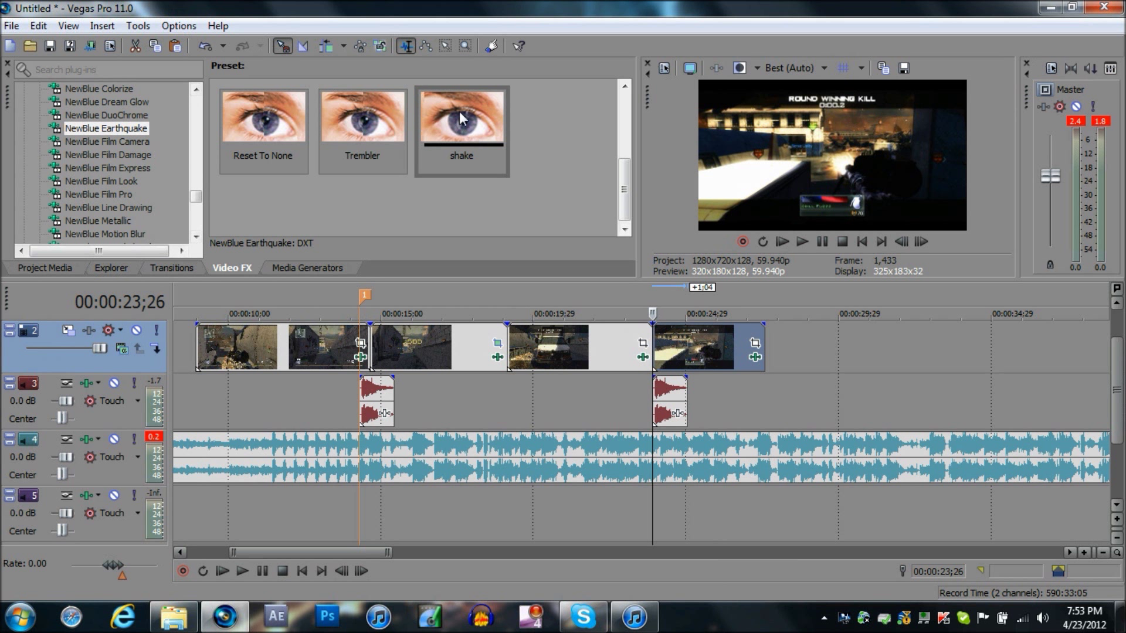
double_click(460, 116)
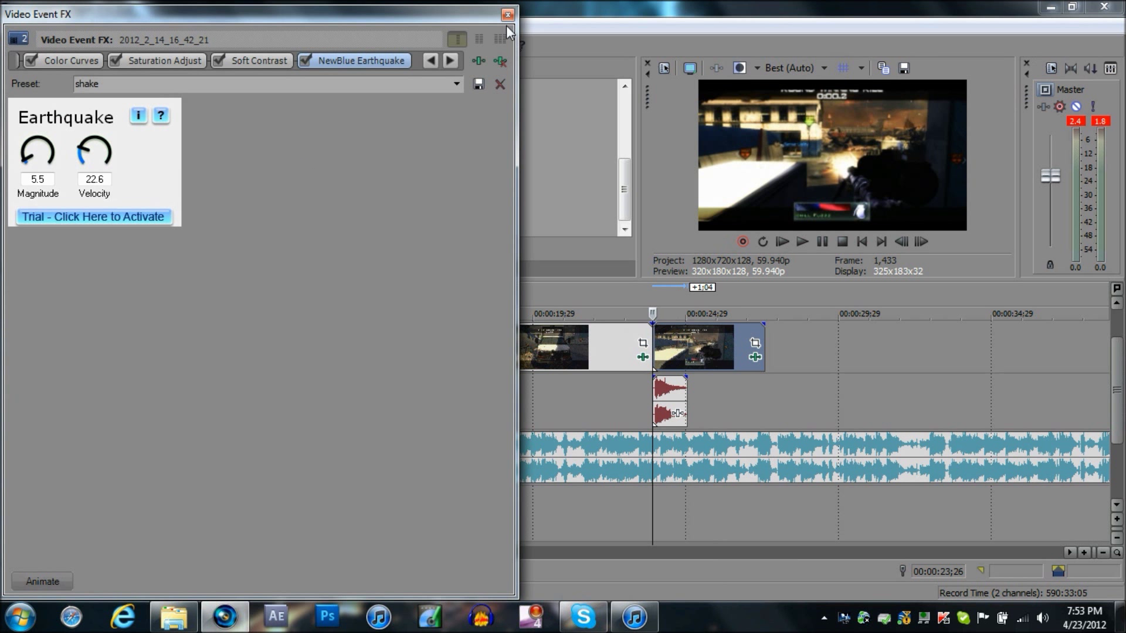
click(508, 15)
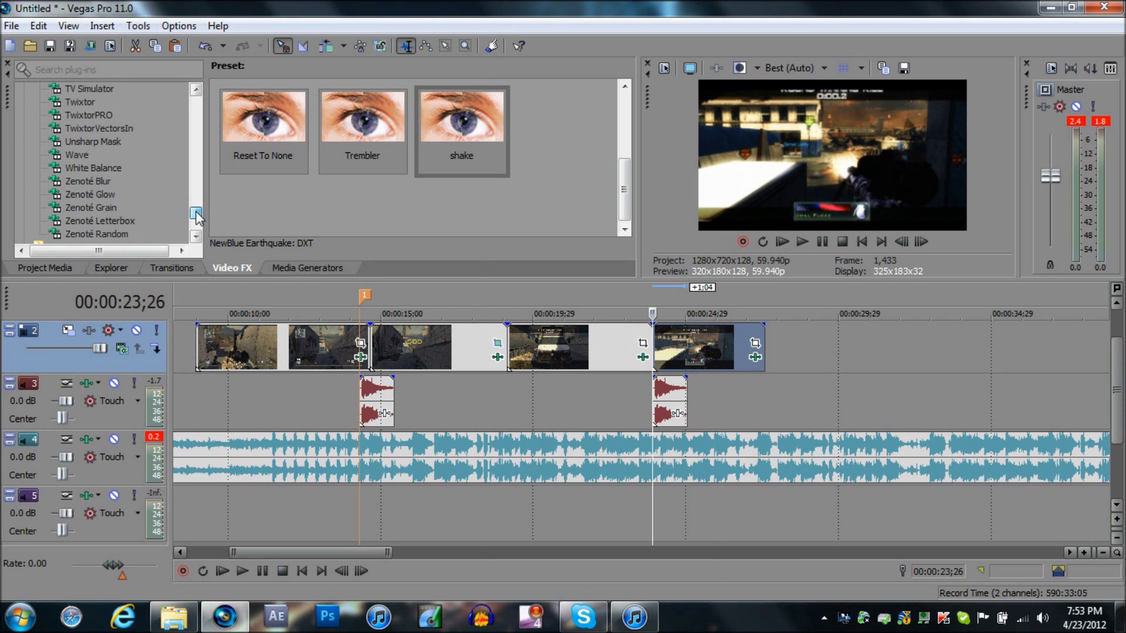
click(88, 142)
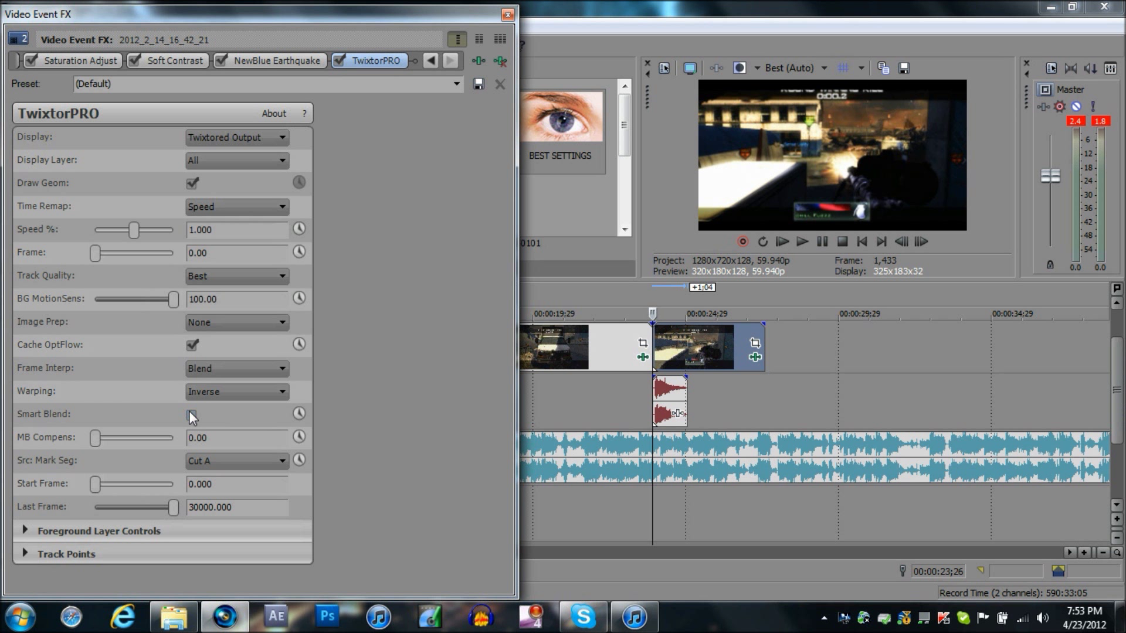
Turn on Twixtor smart blending for the final clip and close its effects window.
click(235, 460)
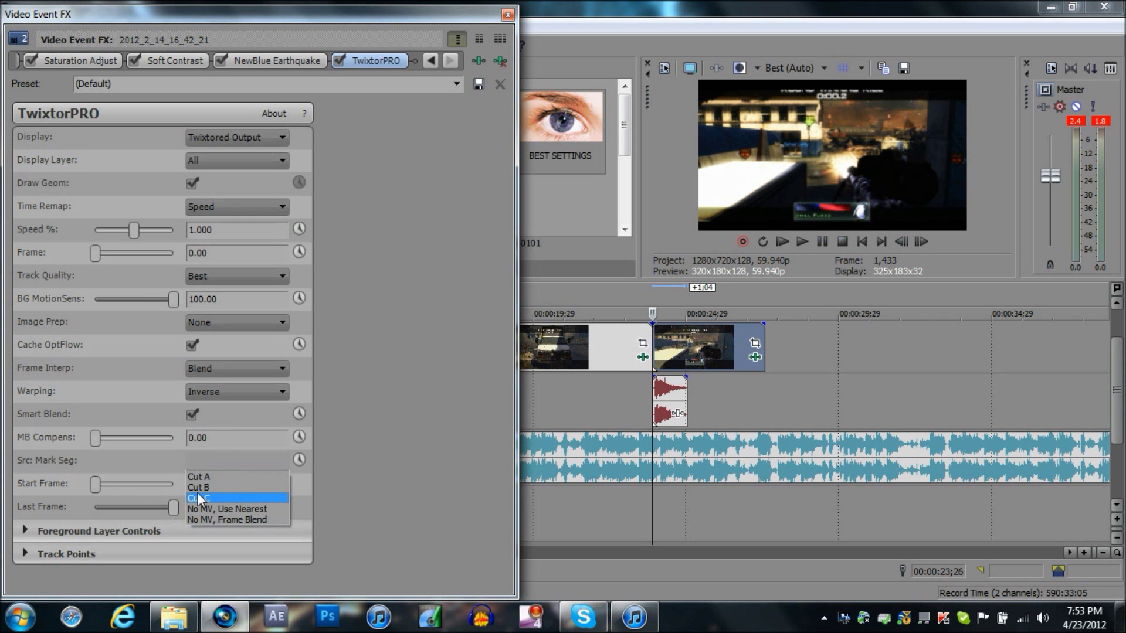
click(199, 497)
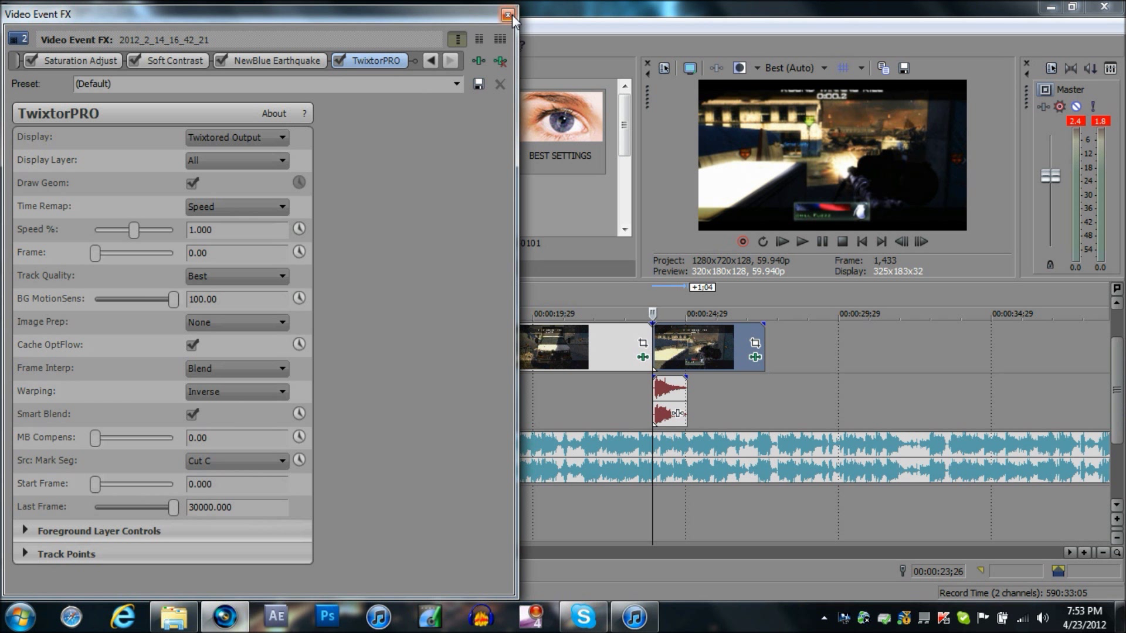
click(507, 14)
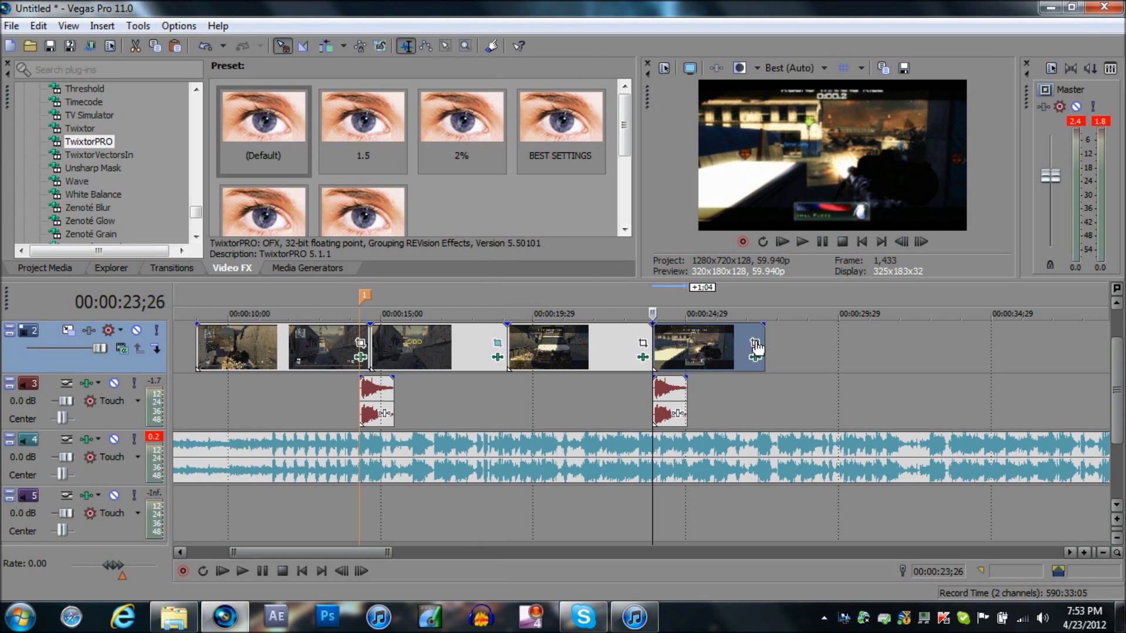
click(754, 341)
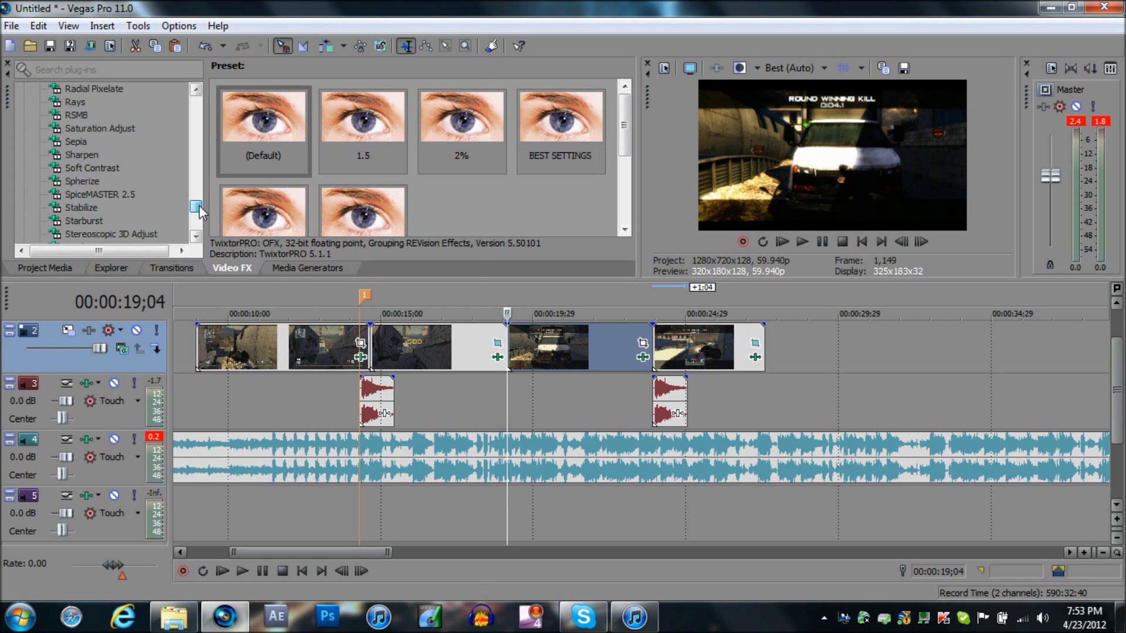
Cut the song where the video ends so the music finishes with the last clip.
click(77, 142)
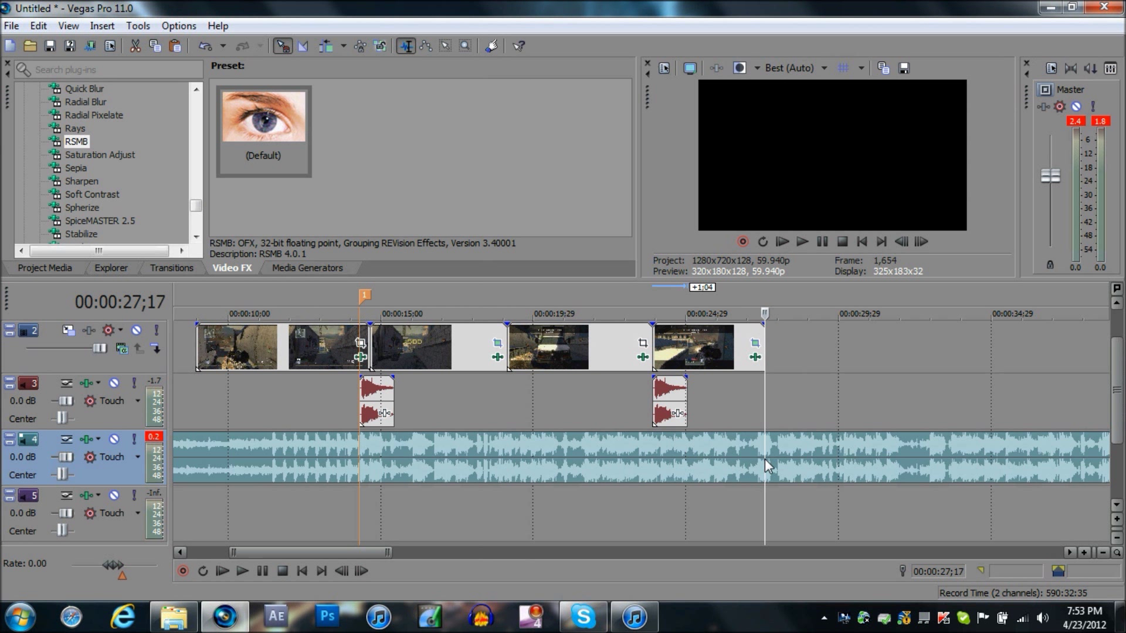
right_click(765, 456)
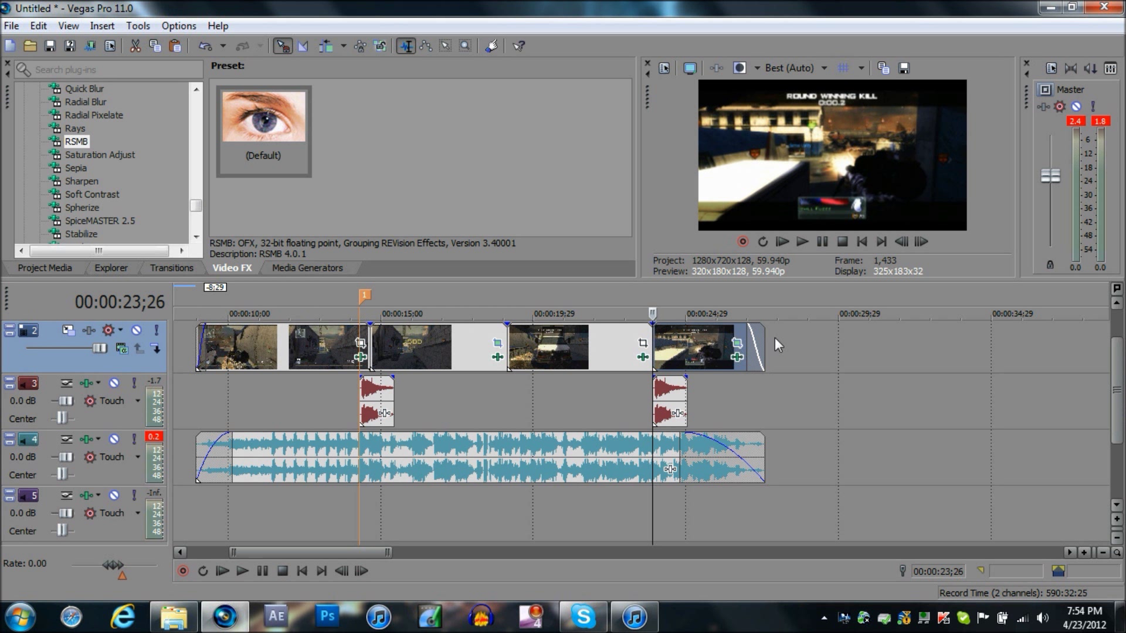
mouse_move(786, 341)
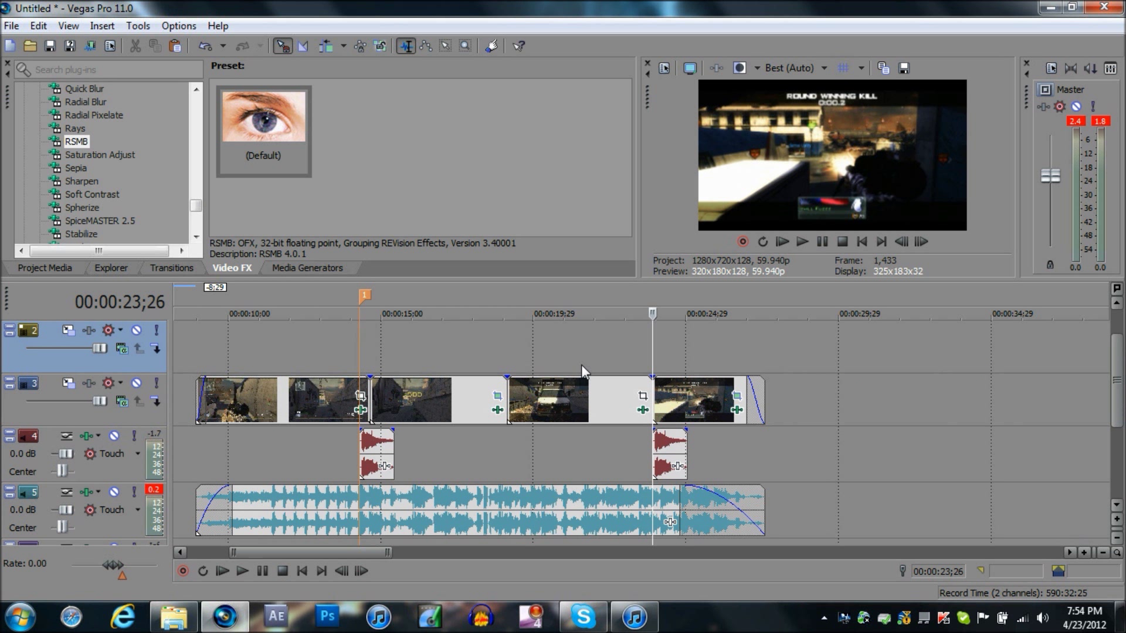
mouse_move(276, 466)
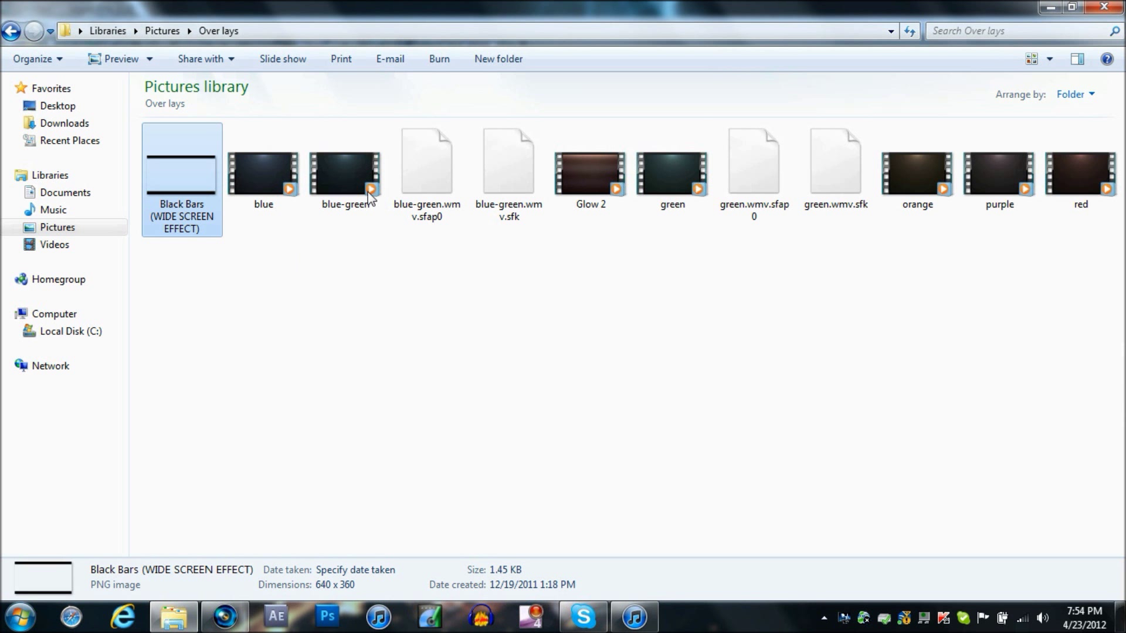
mouse_move(345, 172)
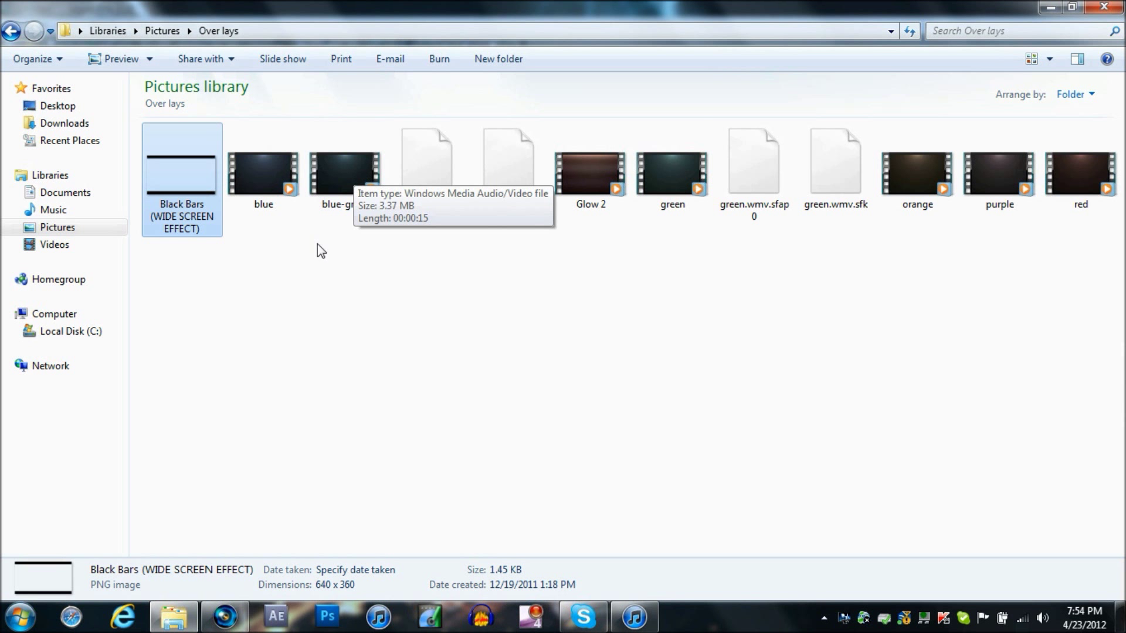
Pick the blue-green .wmv overlay in the Over lays folder.
click(345, 172)
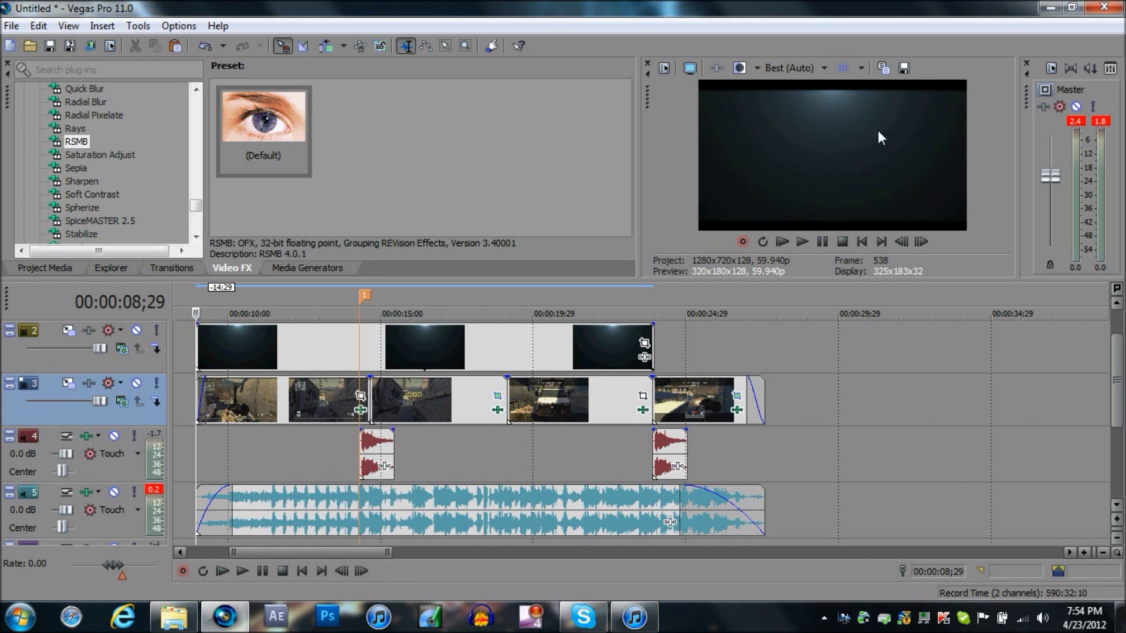
mouse_move(120, 350)
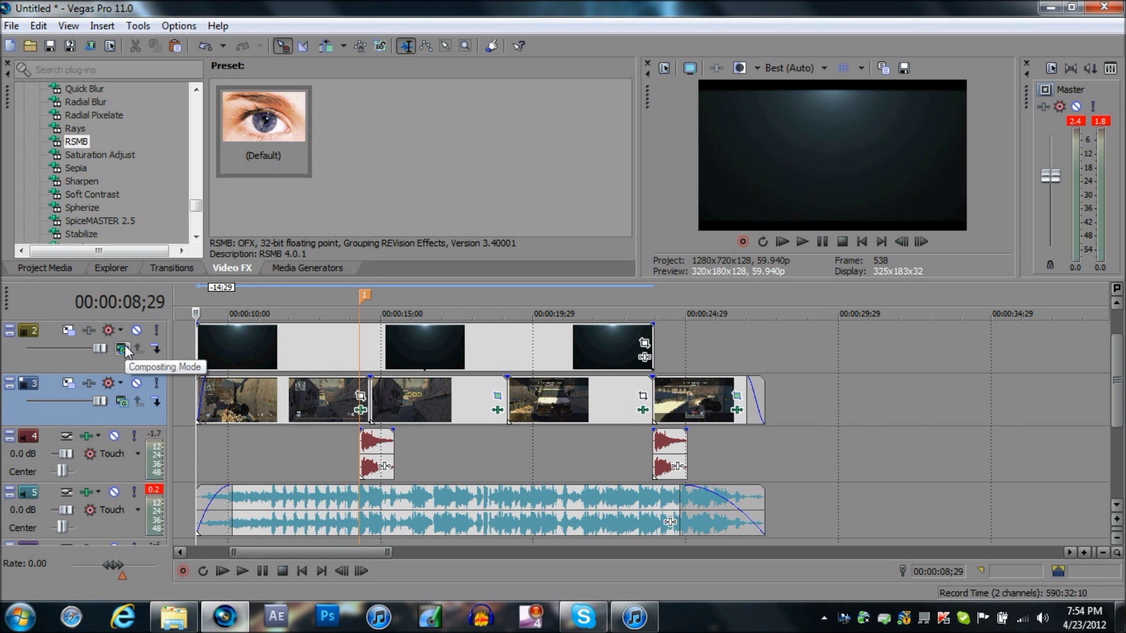
Set the overlay's compositing mode and bring up its effect chooser.
click(121, 349)
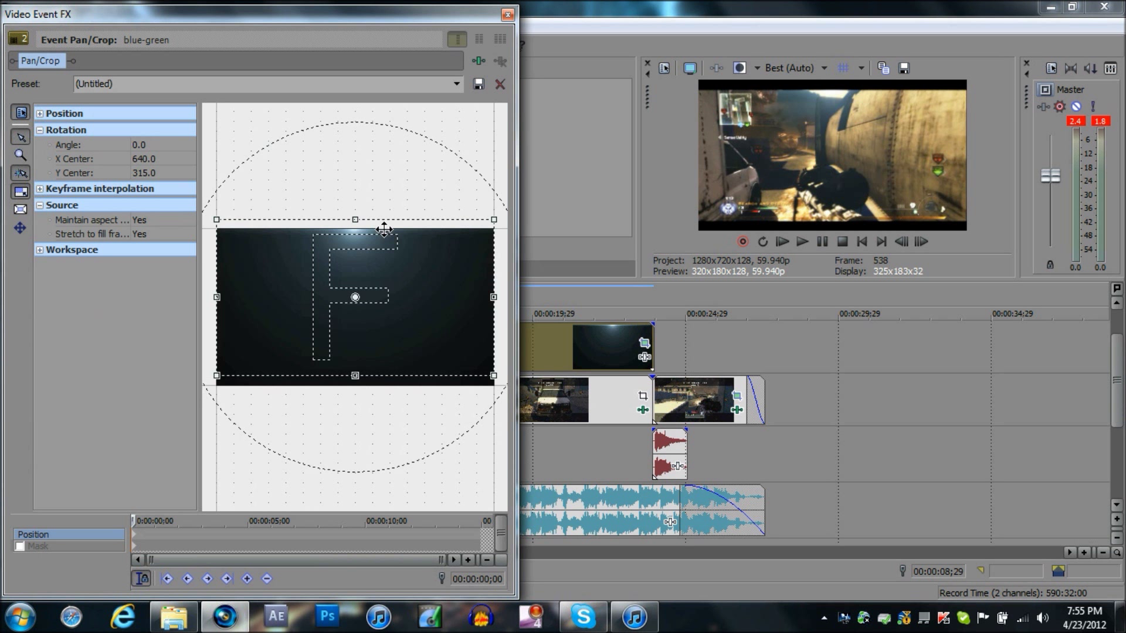
click(506, 14)
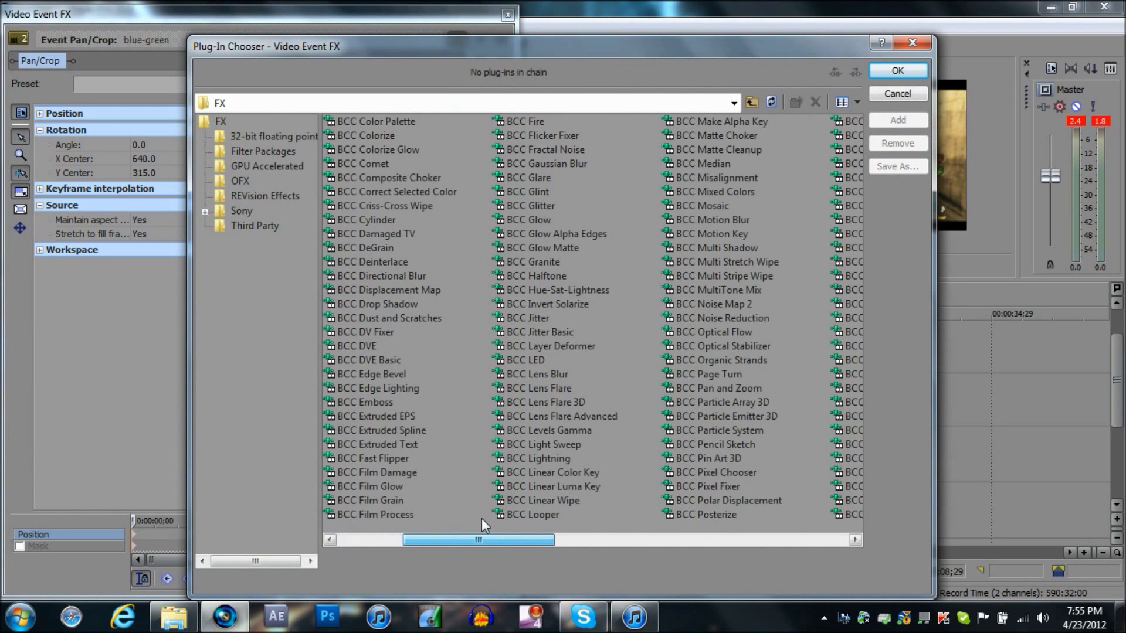
Add Sony Brightness and Contrast to the overlay with the mw2 preset.
drag(477, 539, 605, 539)
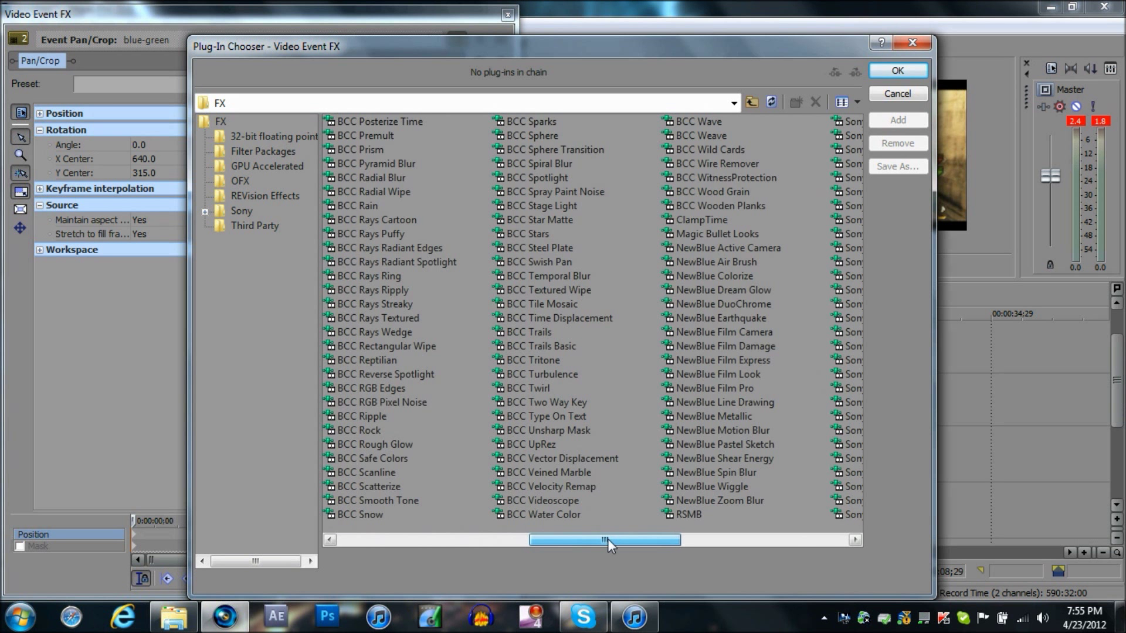
drag(605, 539, 642, 539)
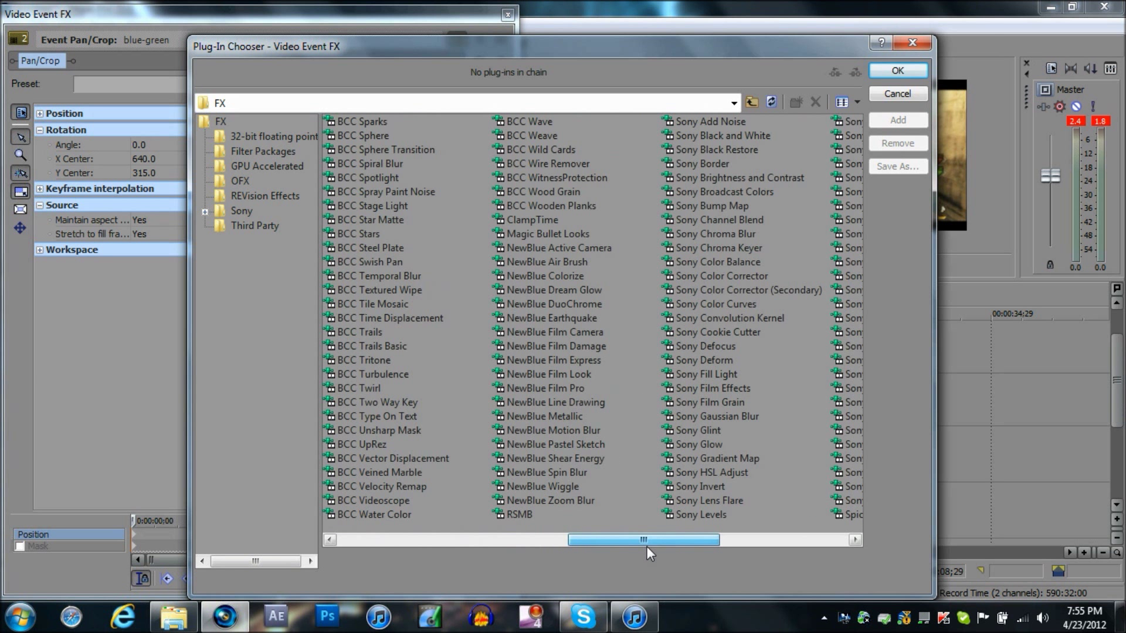
click(738, 177)
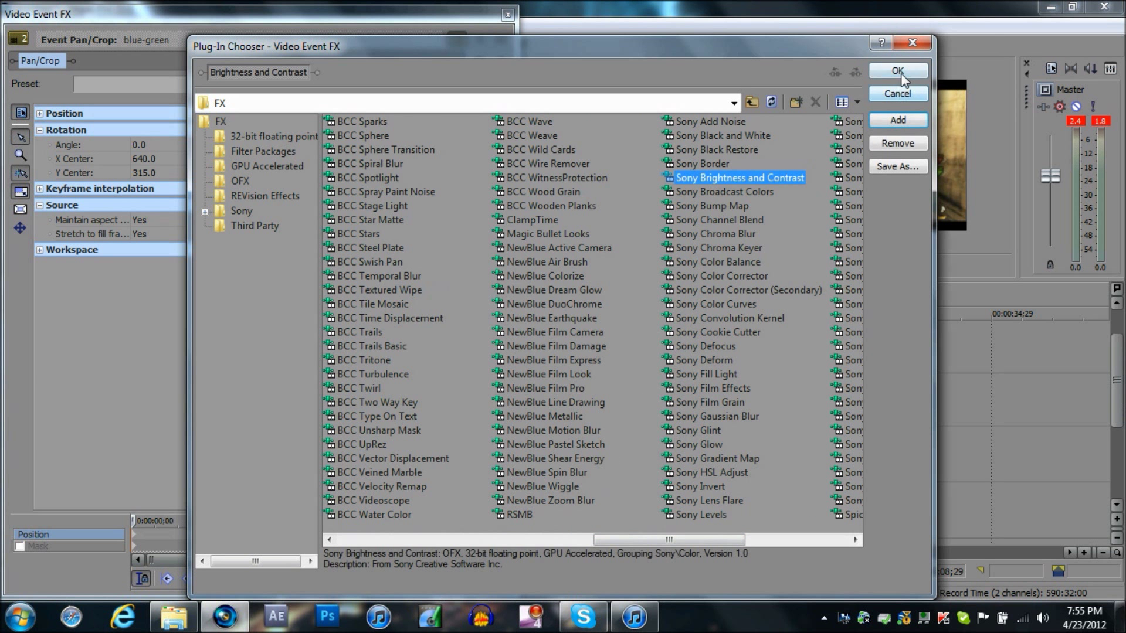
click(897, 71)
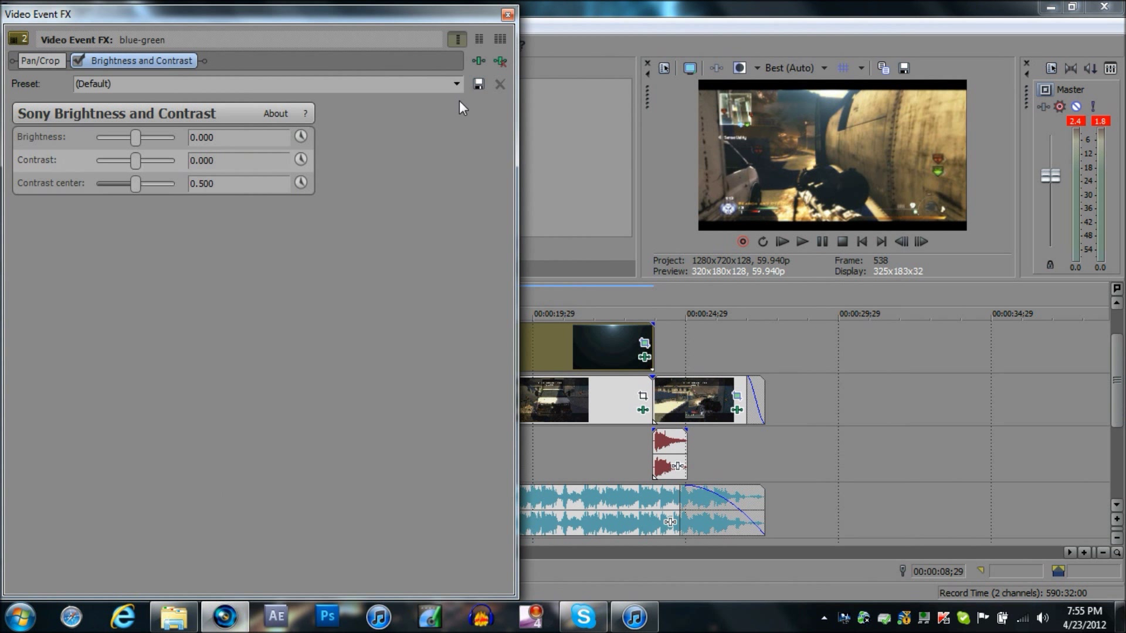
click(455, 85)
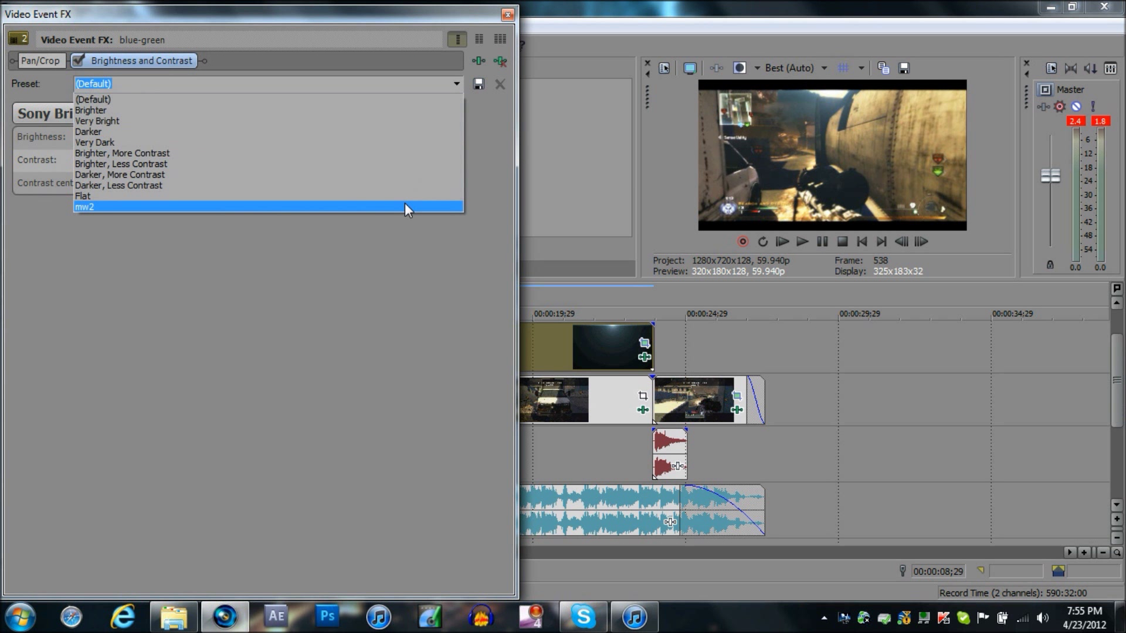
click(84, 206)
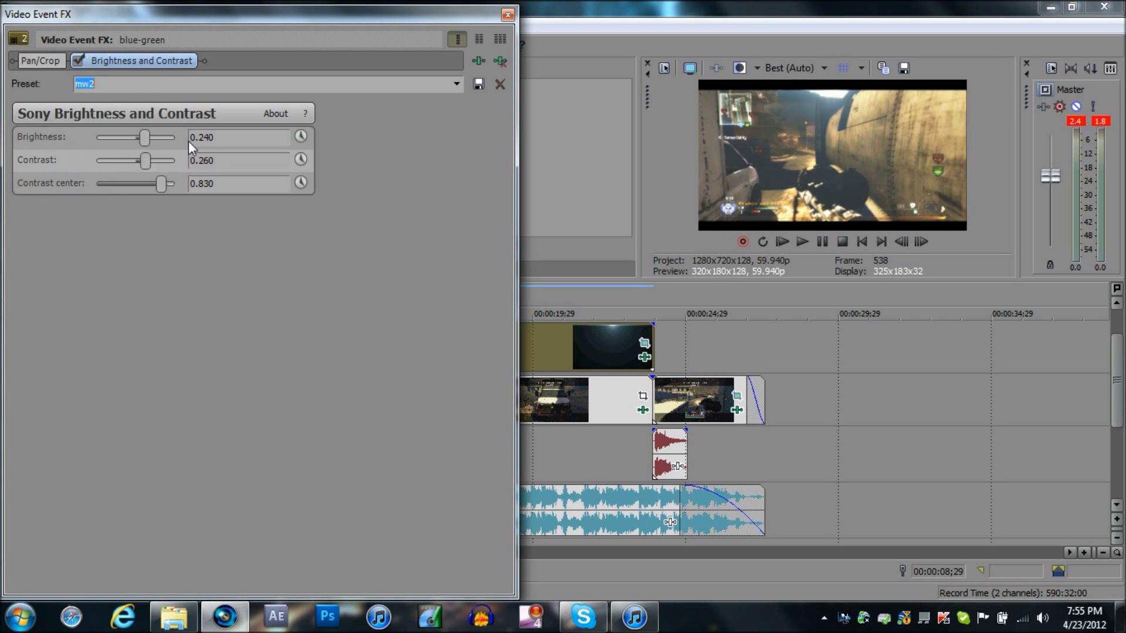
Tweak contrast center to 1.000 and contrast to about 0.284, then reapply mw2.
drag(162, 184, 143, 184)
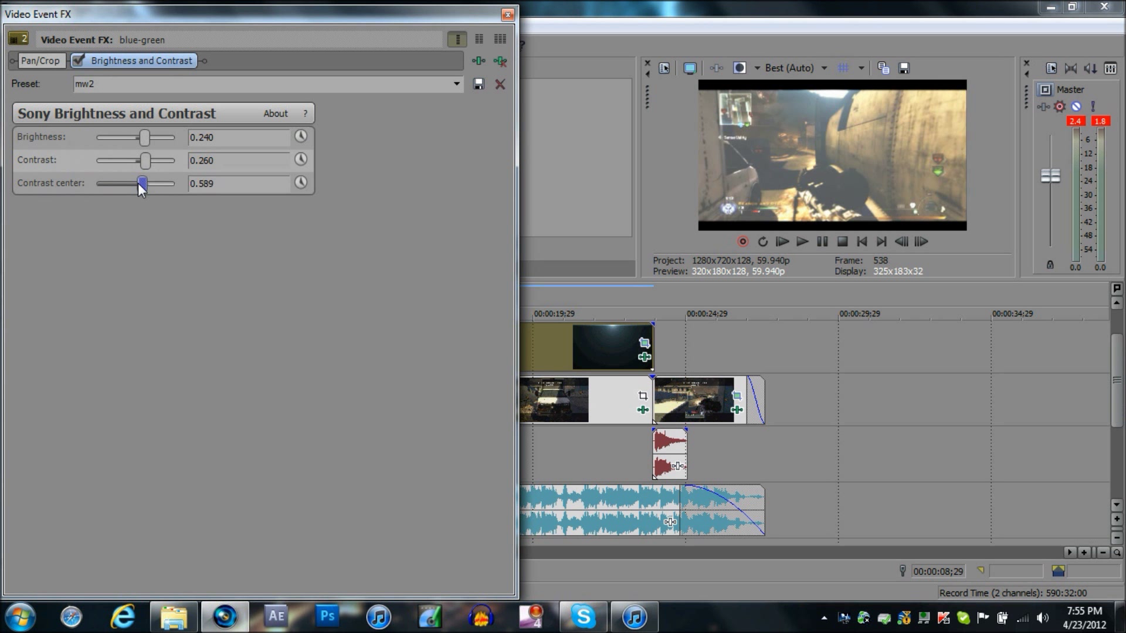
drag(142, 184, 176, 184)
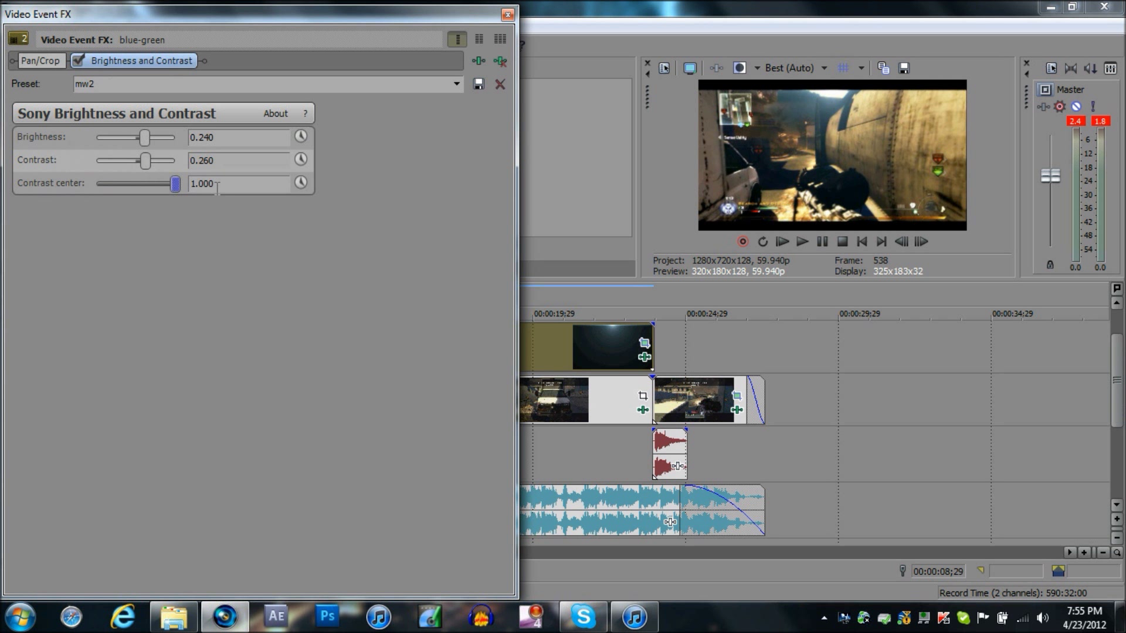
drag(145, 160, 149, 160)
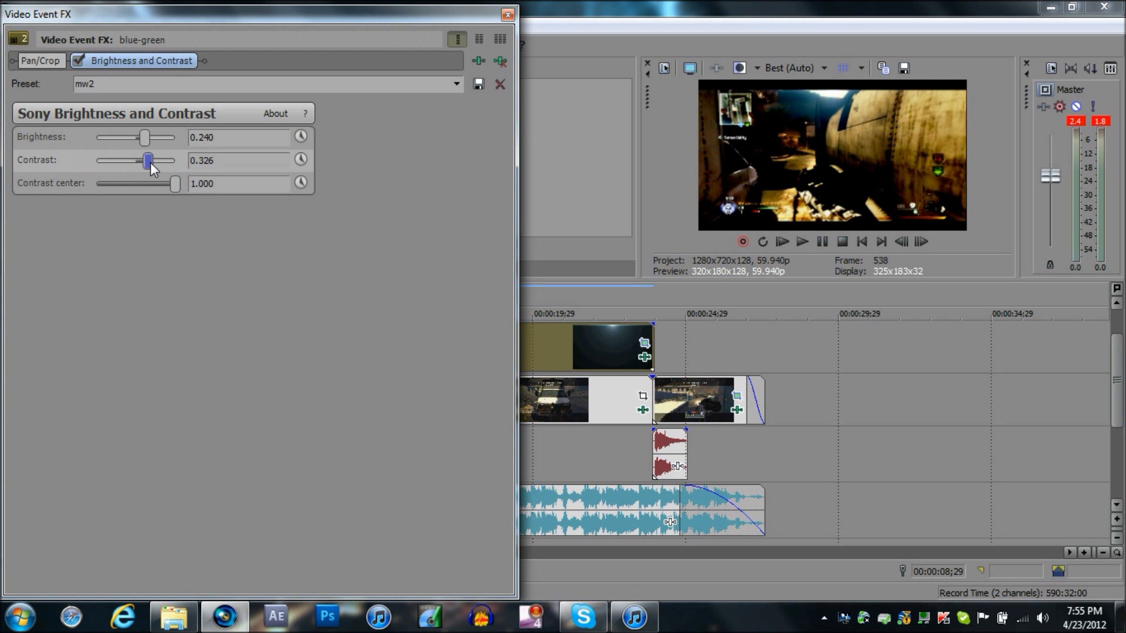
drag(149, 160, 148, 160)
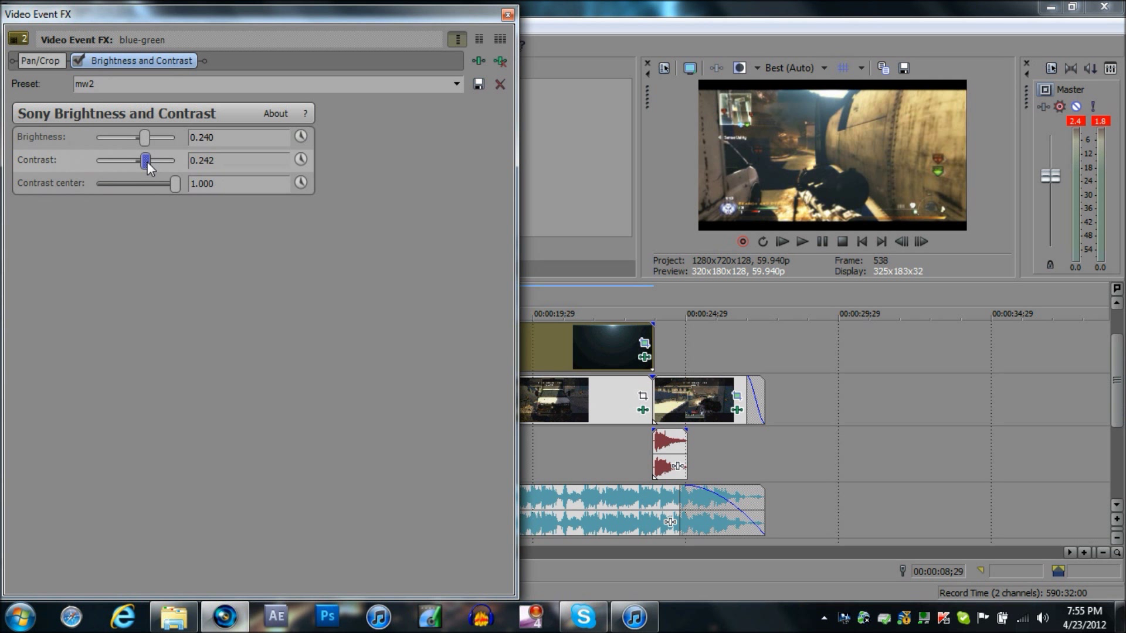
drag(146, 161, 151, 161)
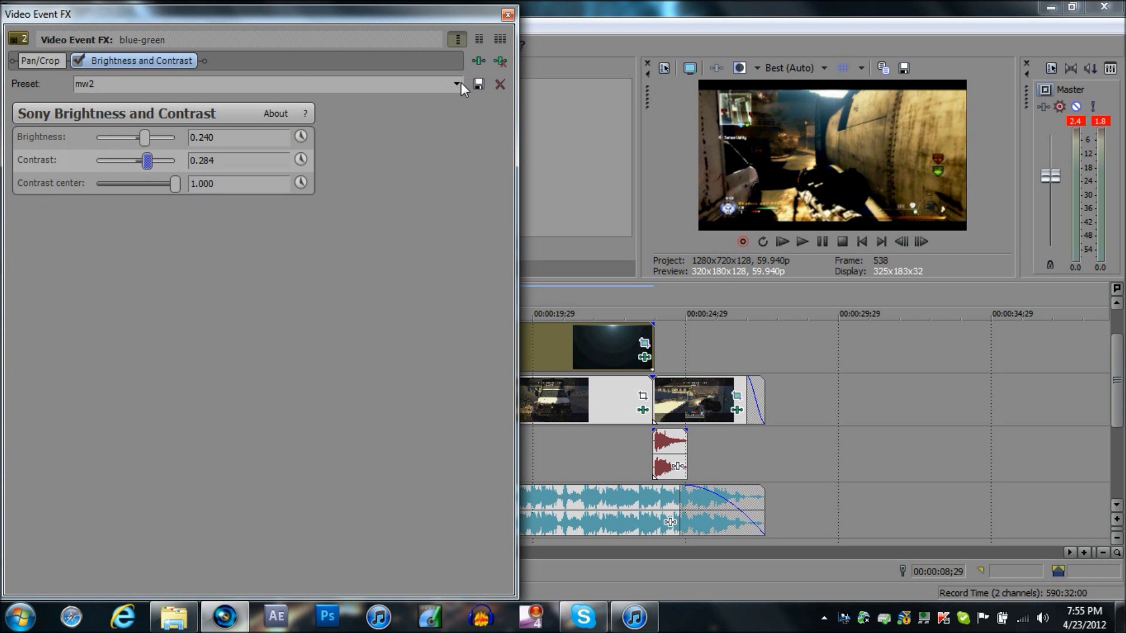
click(456, 84)
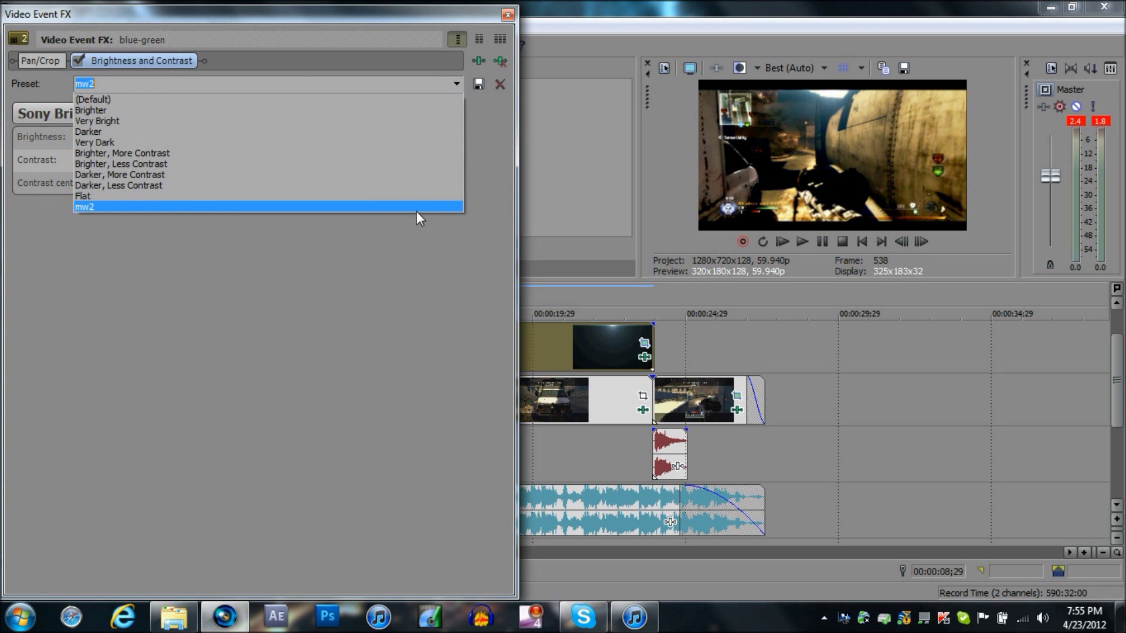
click(85, 206)
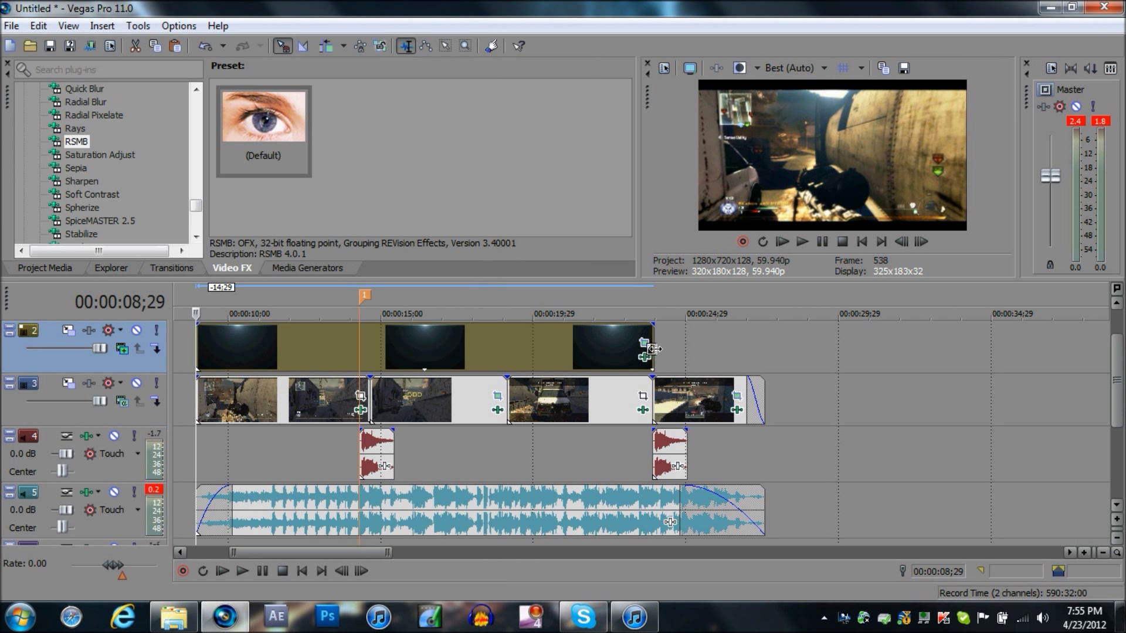
Stretch the overlay to the video's end and jump playback back near the start.
drag(646, 348, 754, 348)
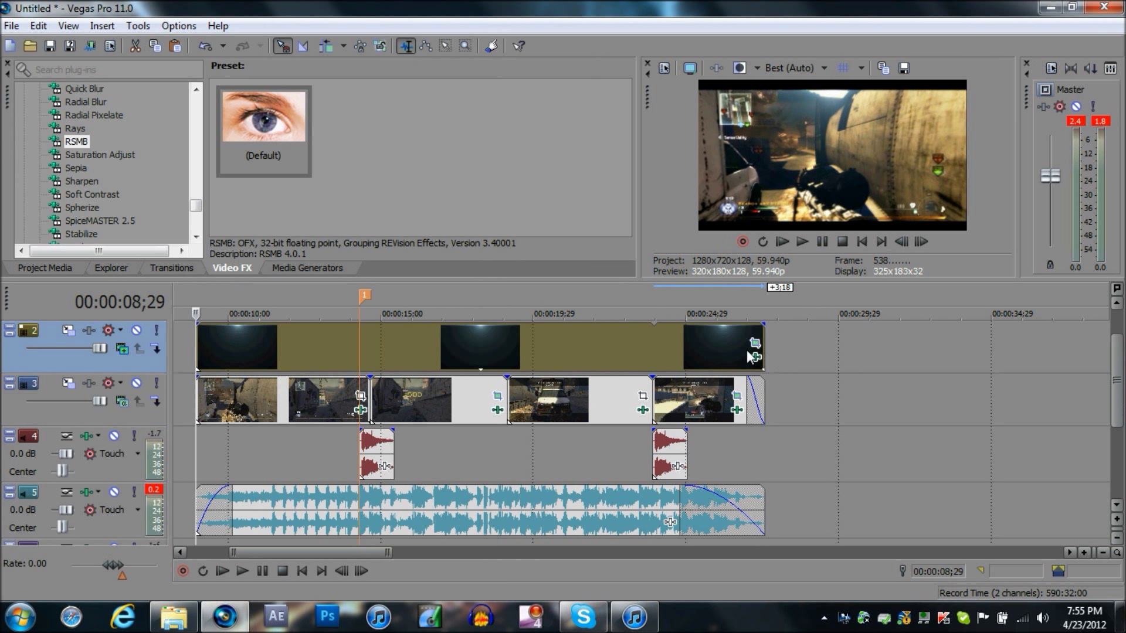
click(747, 314)
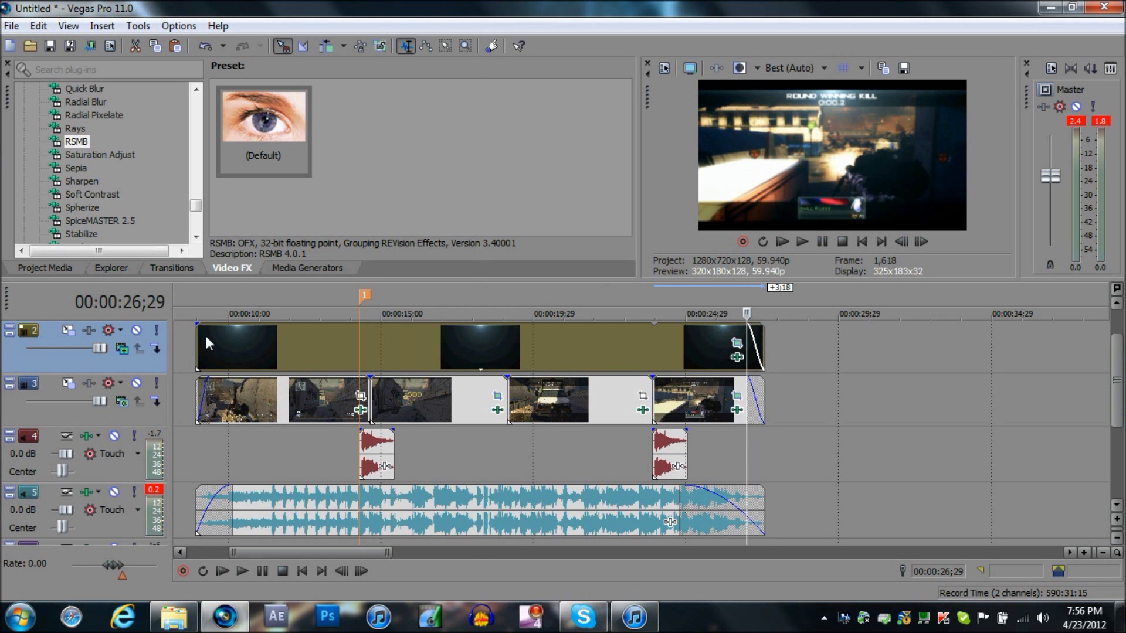
click(209, 314)
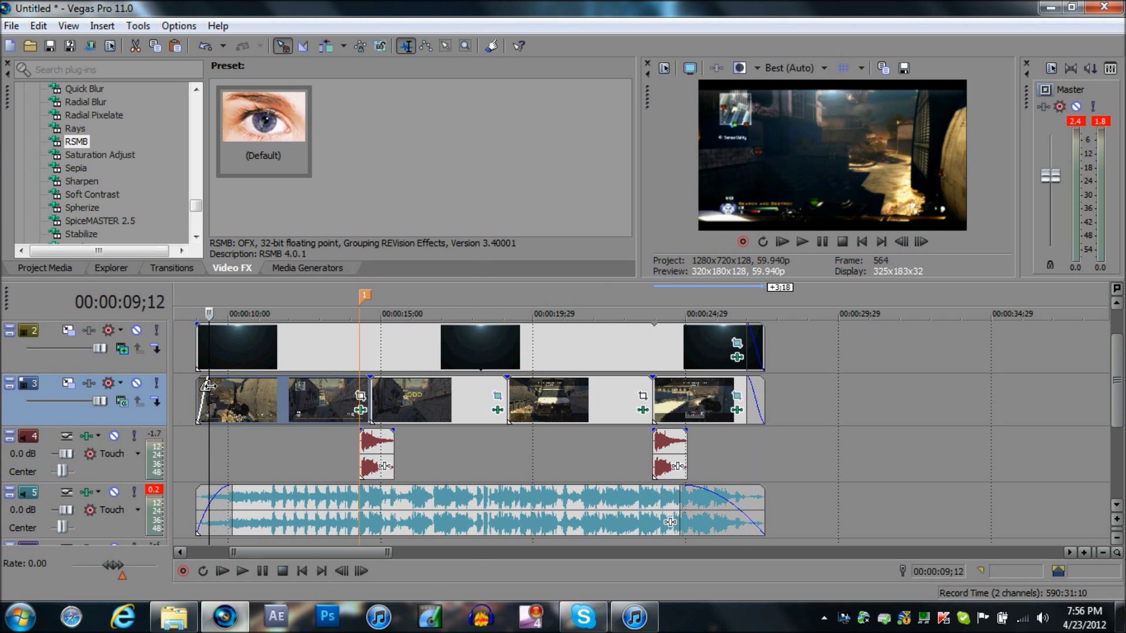